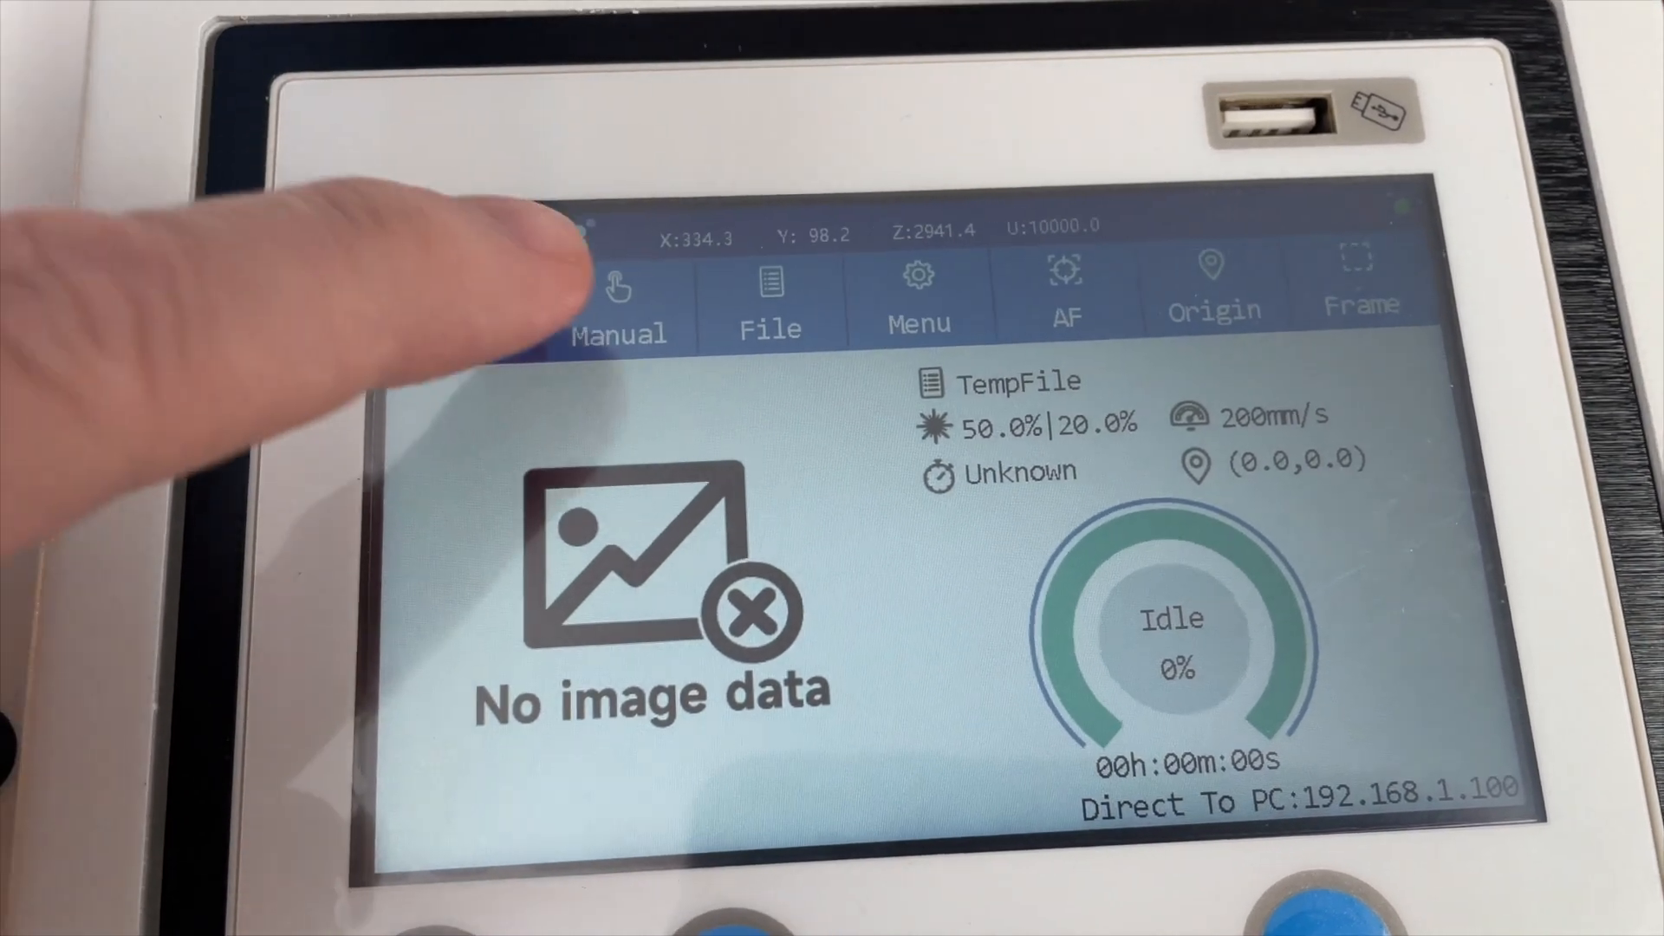
# Show the controller's manual jog screen and its empty stored-file list
pyautogui.click(621, 302)
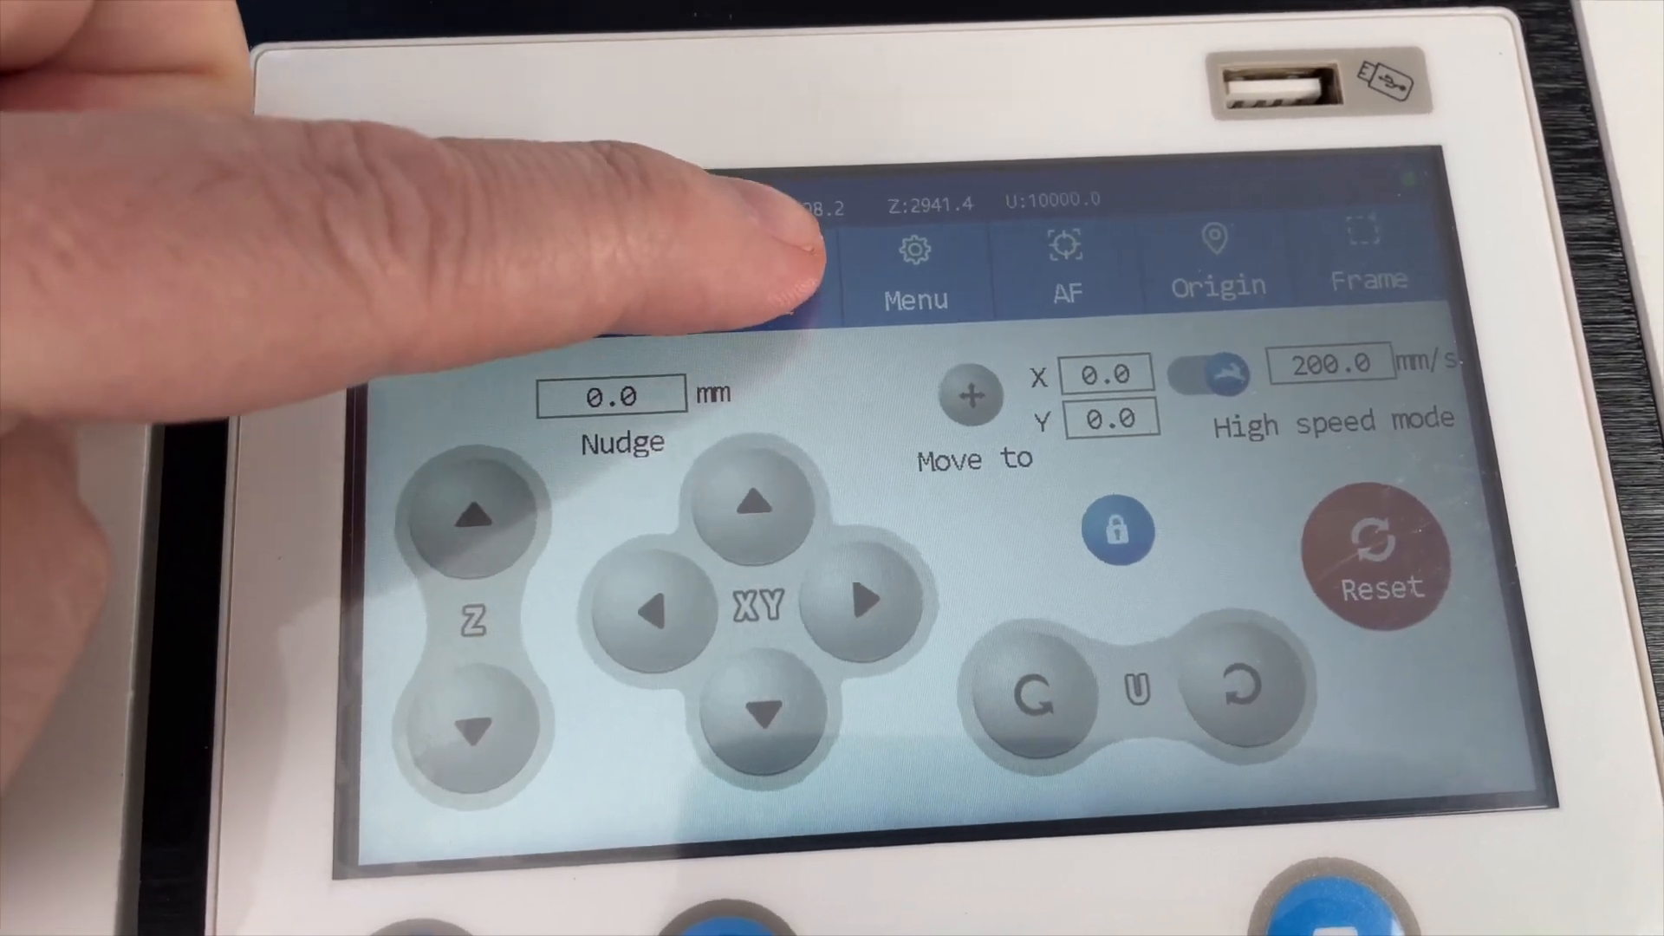
pyautogui.click(765, 286)
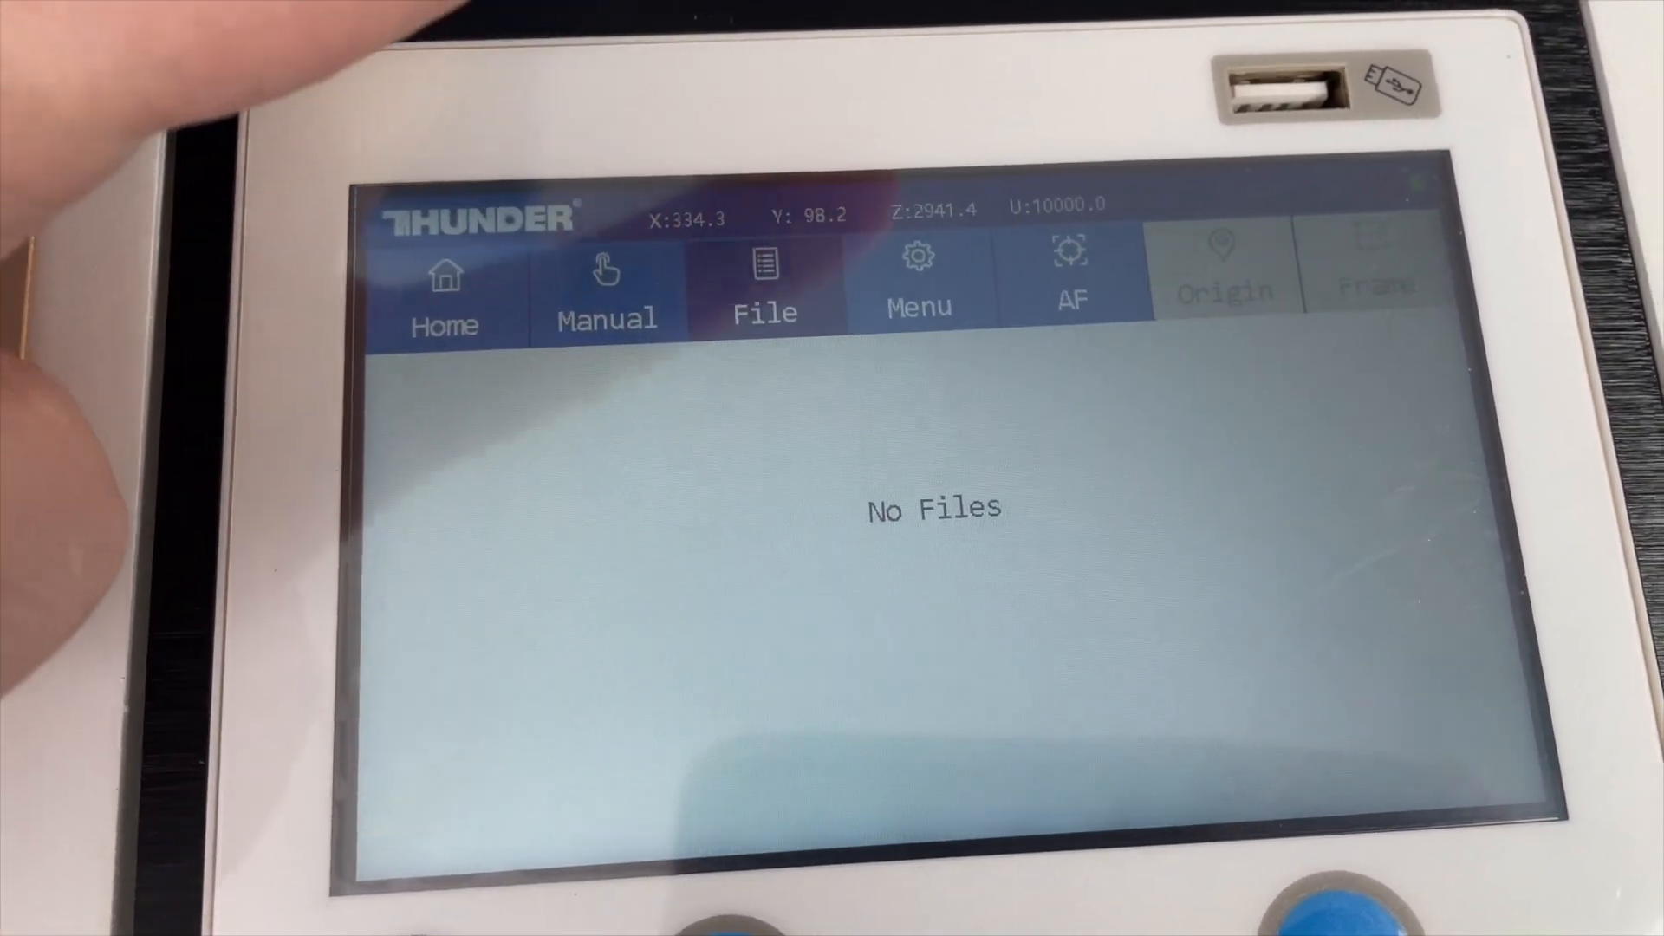
pyautogui.click(888, 280)
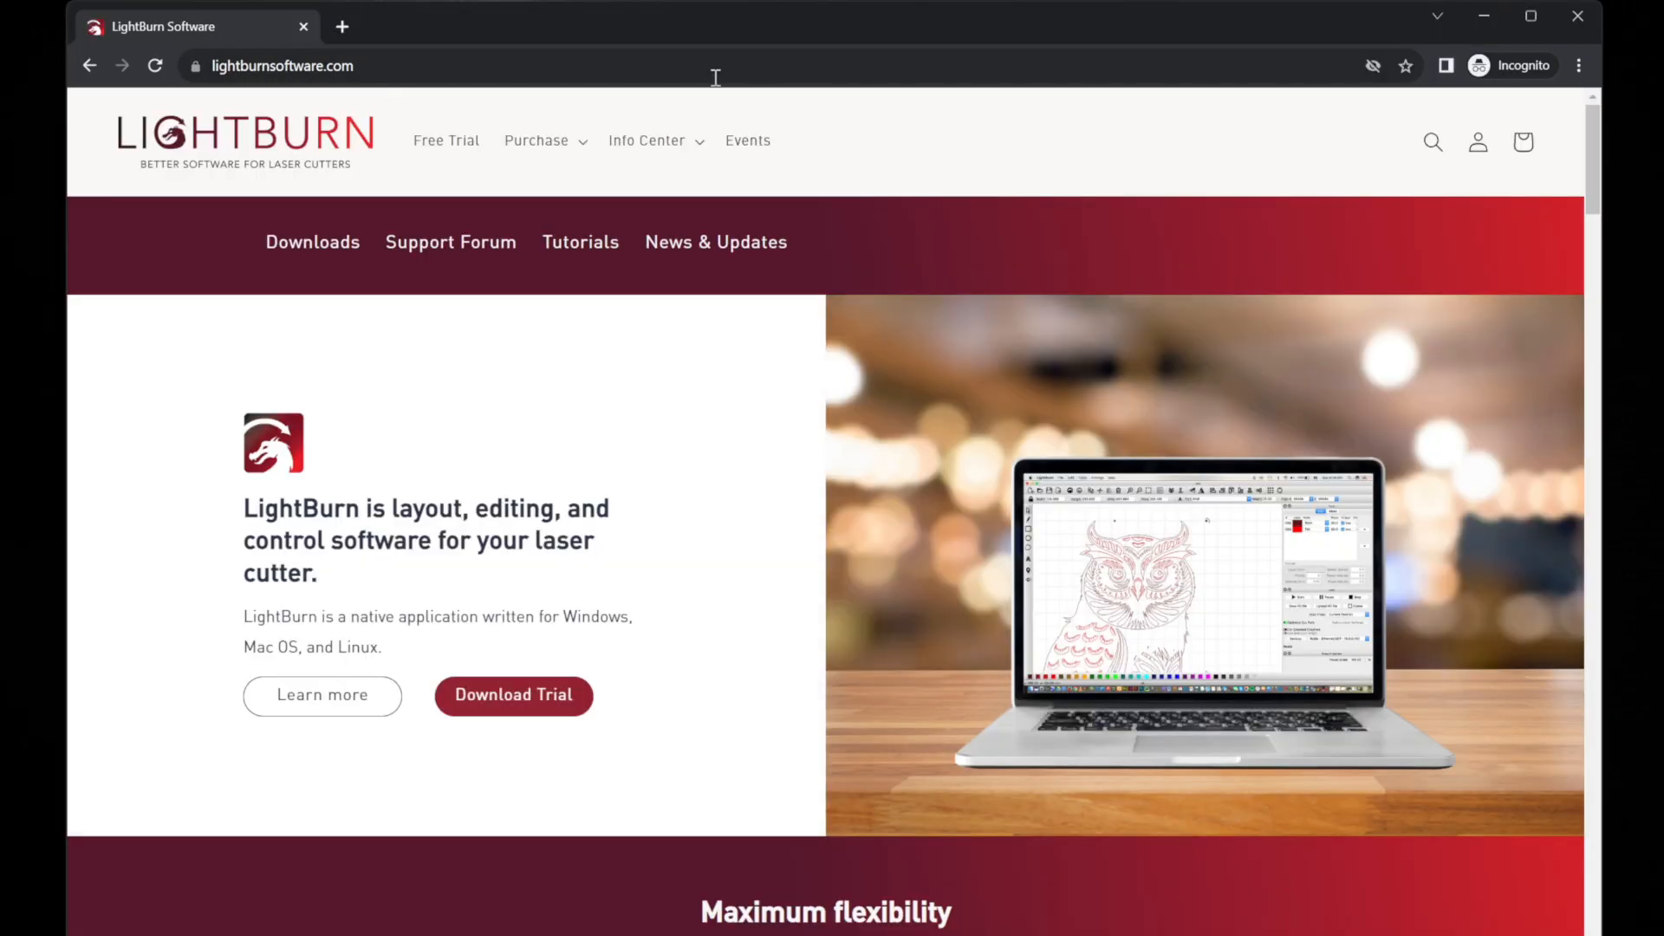
# From lightburnsoftware.com's Free Trial page, download LightBurn for Windows 64-bit
pyautogui.click(513, 695)
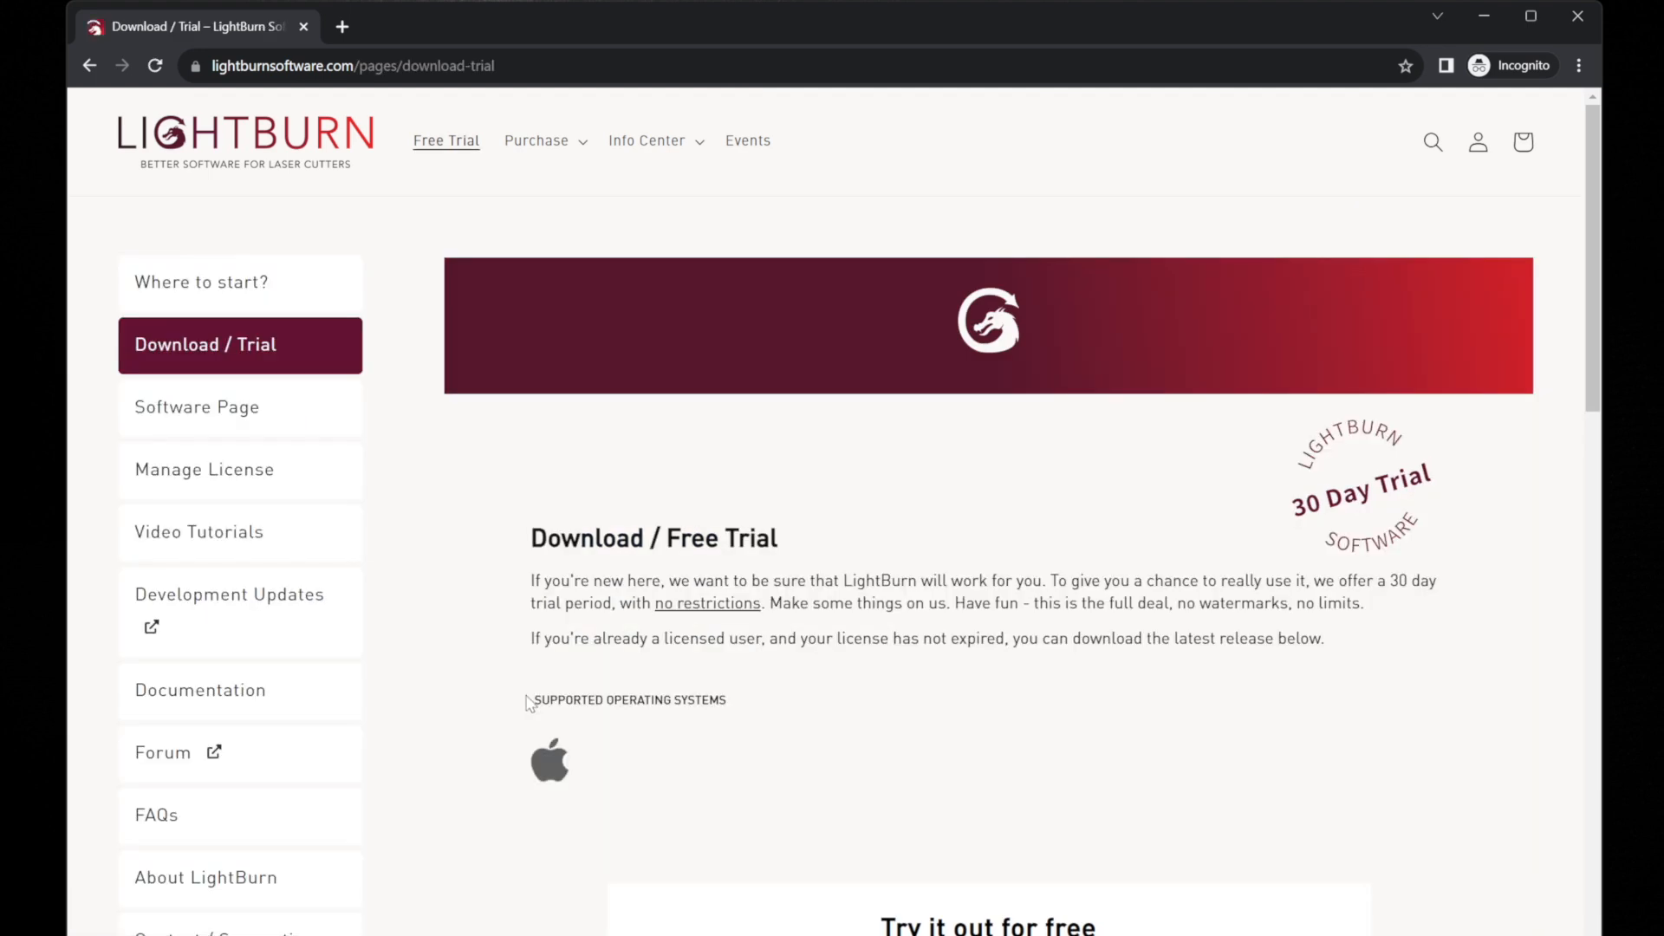
pyautogui.scroll(-3)
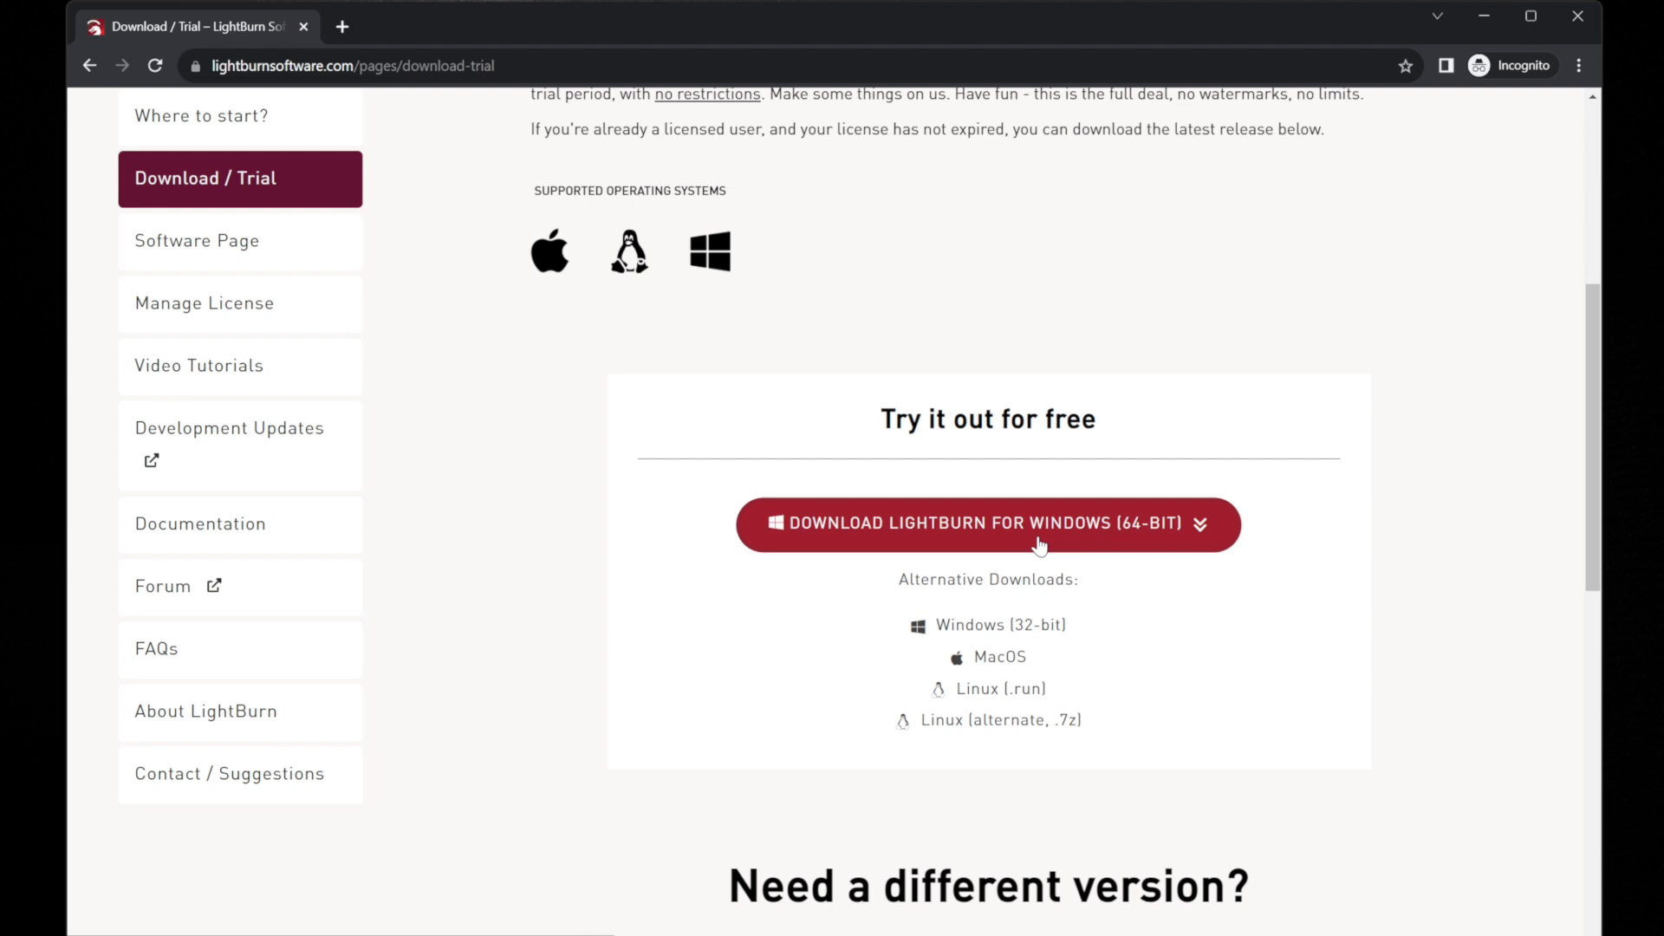
pyautogui.click(987, 523)
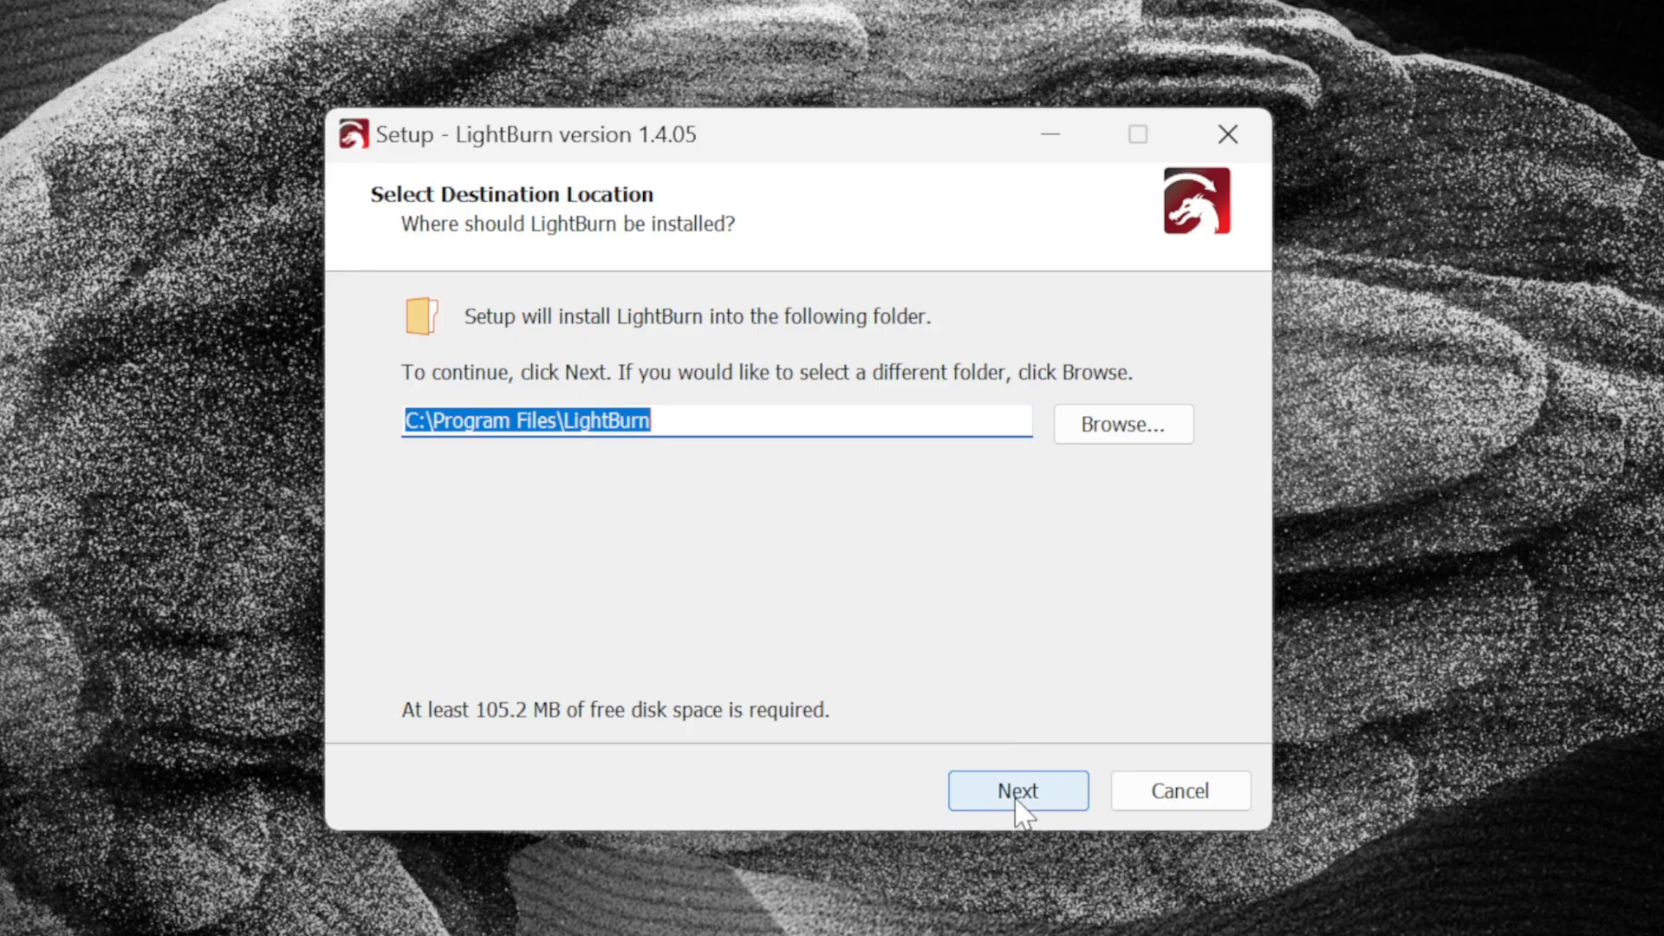
# Install LightBurn 1.4.05 to the default folder with the FTDI serial driver and launch it
pyautogui.click(1016, 790)
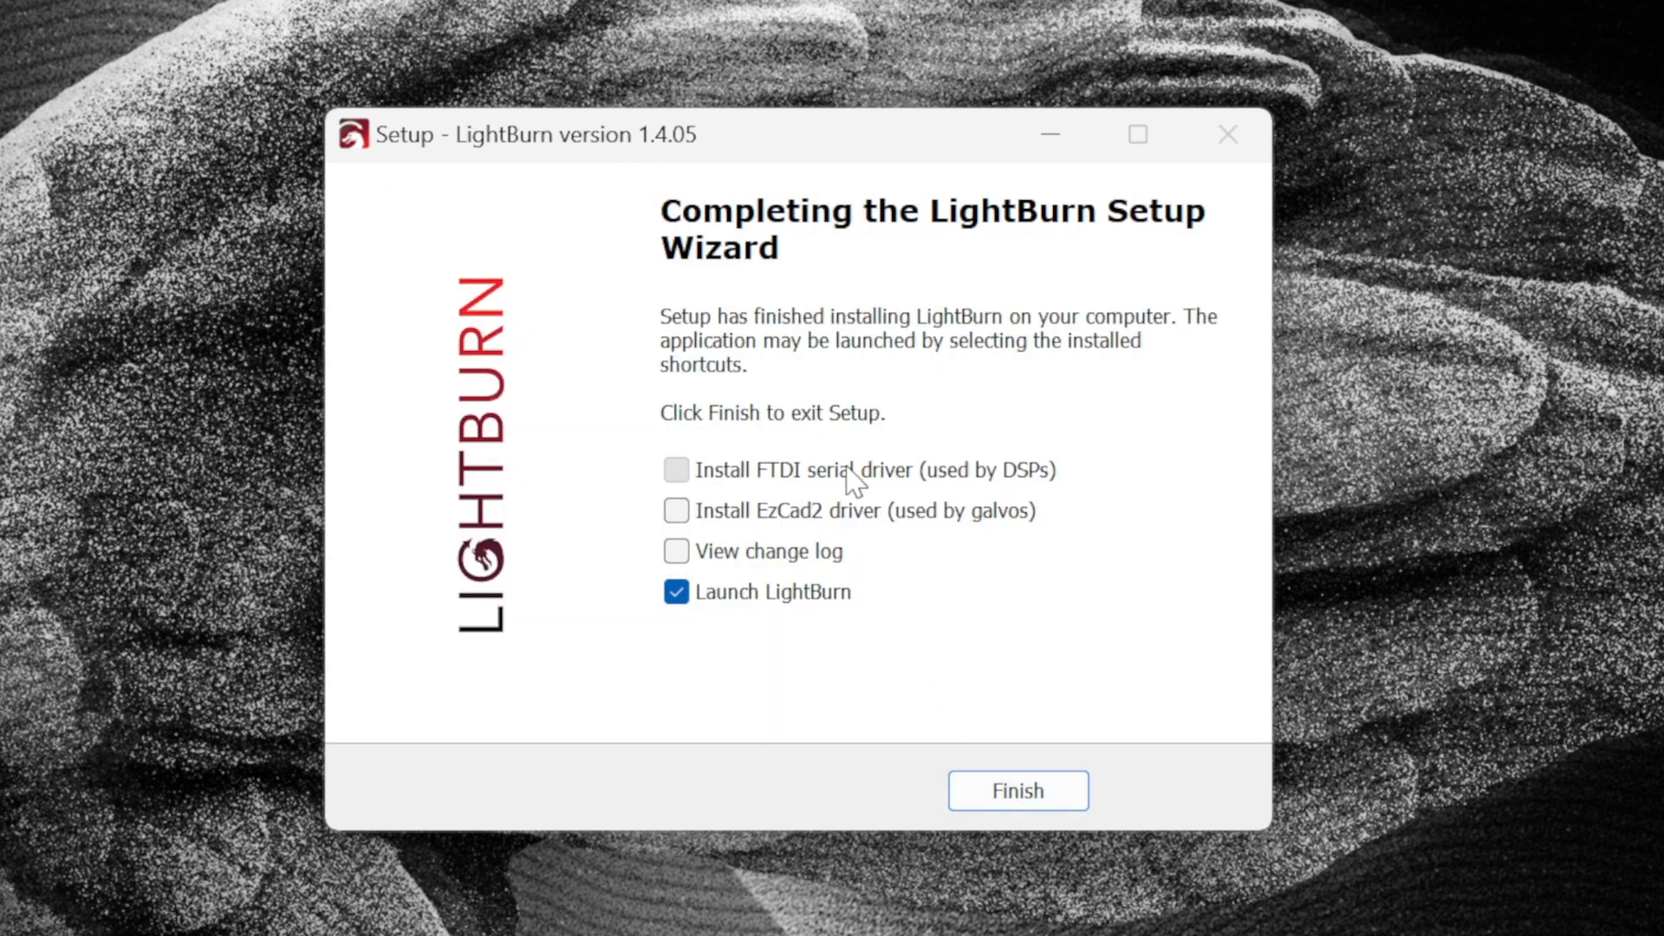
pyautogui.click(676, 469)
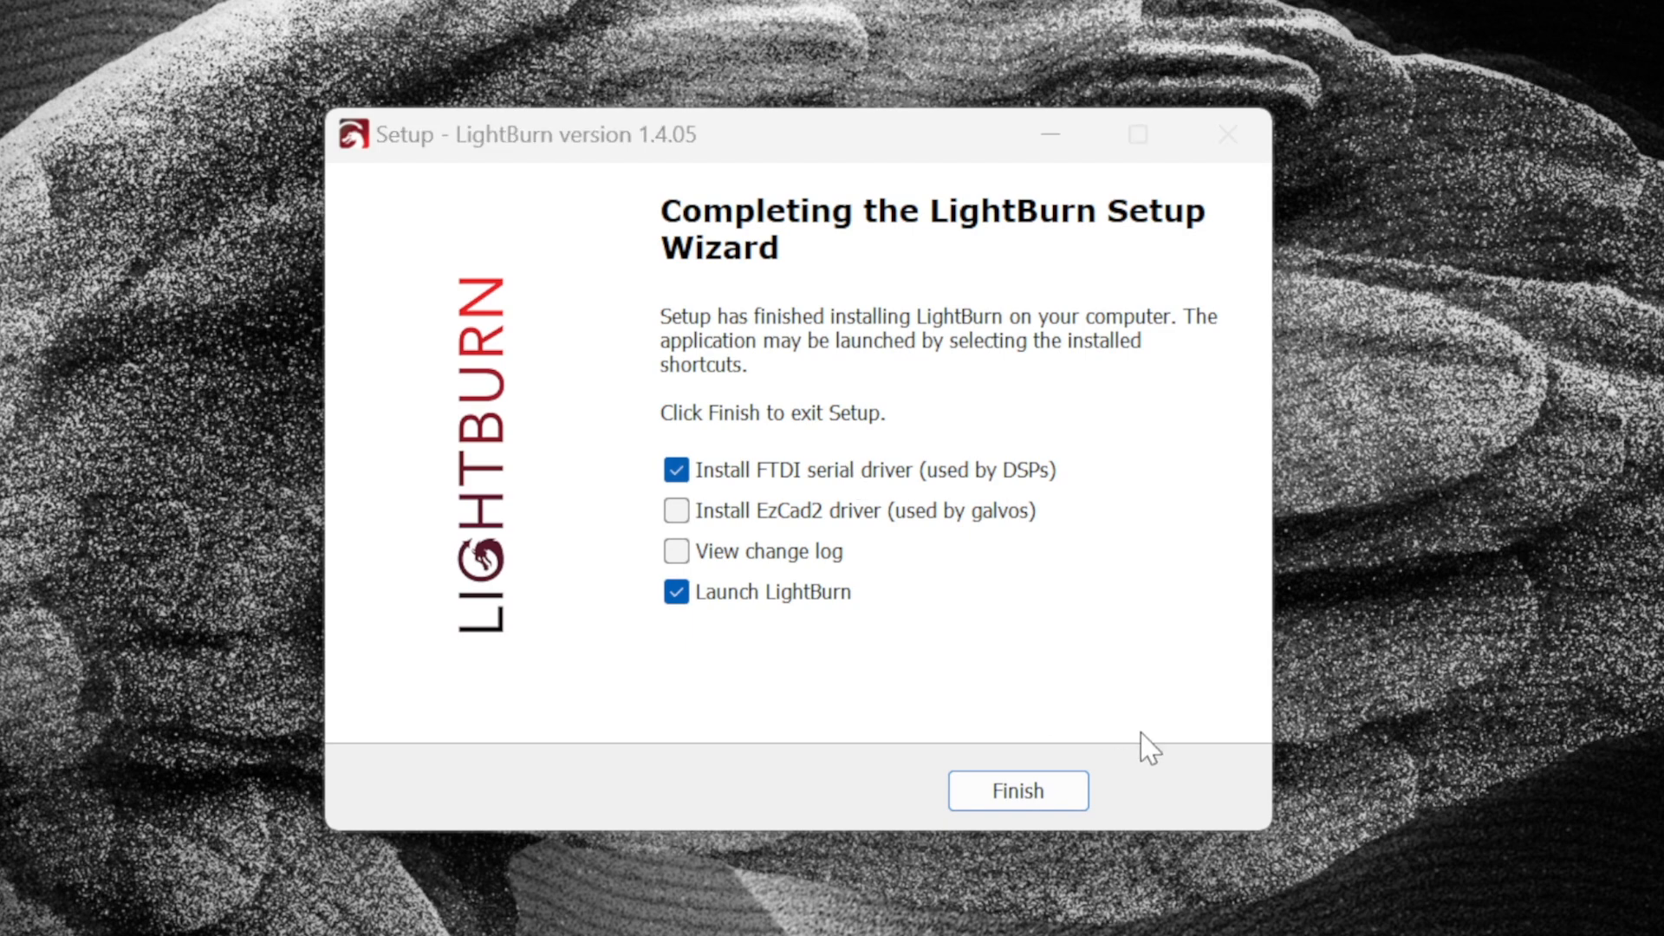
pyautogui.click(1016, 790)
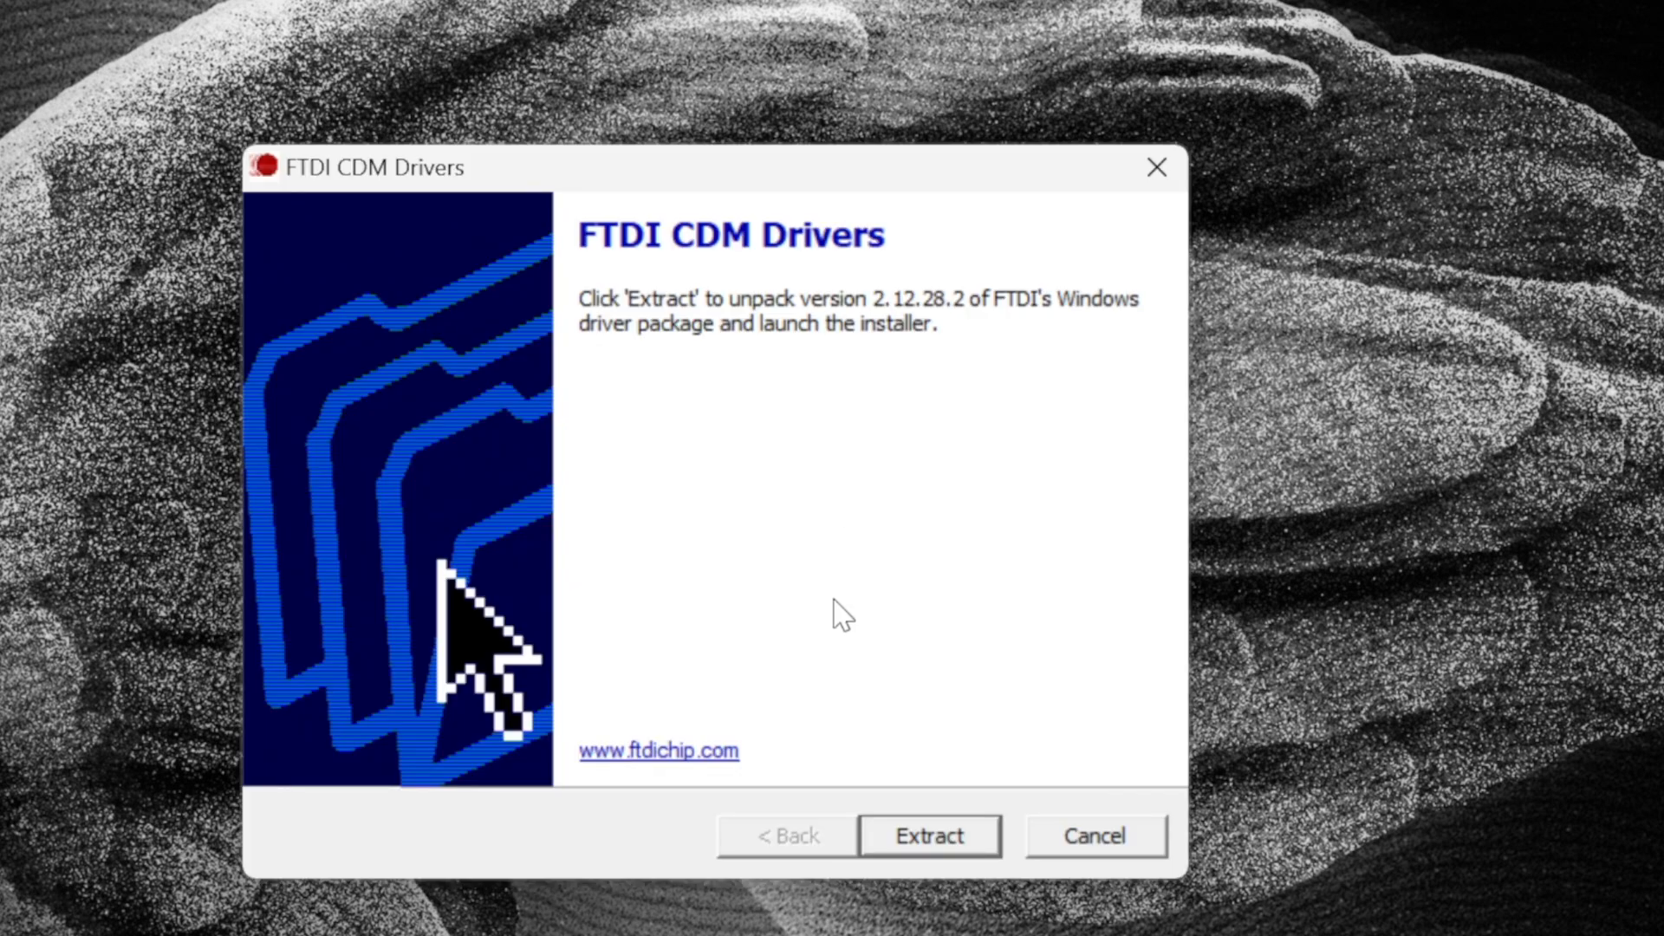
pyautogui.click(925, 836)
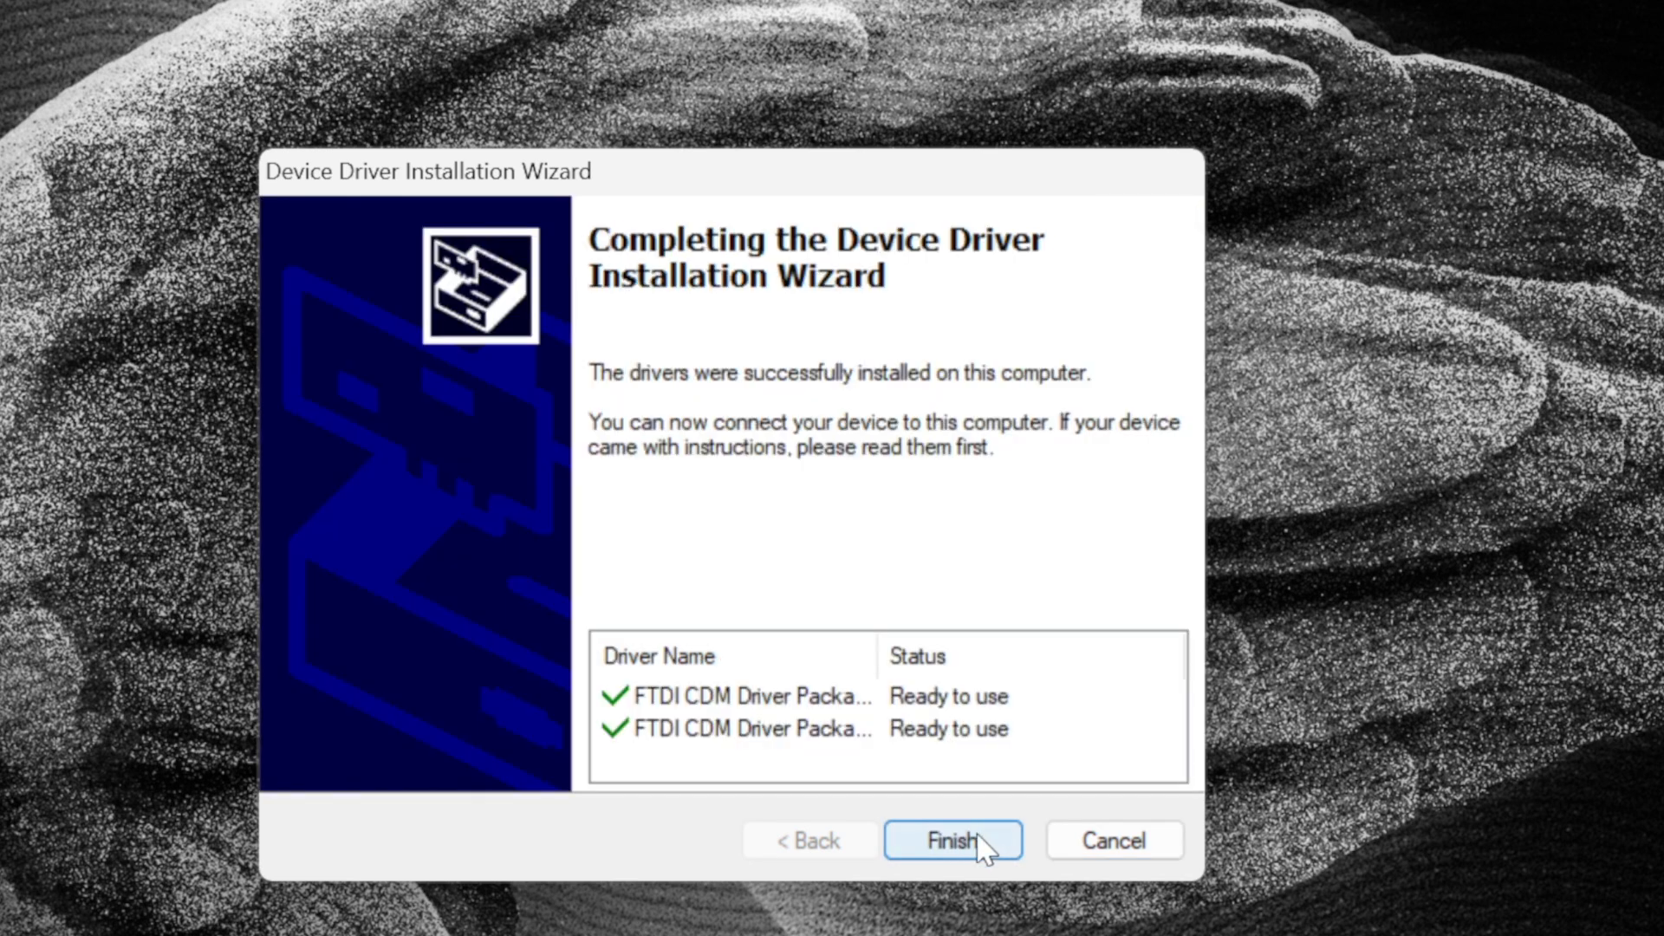
pyautogui.click(952, 839)
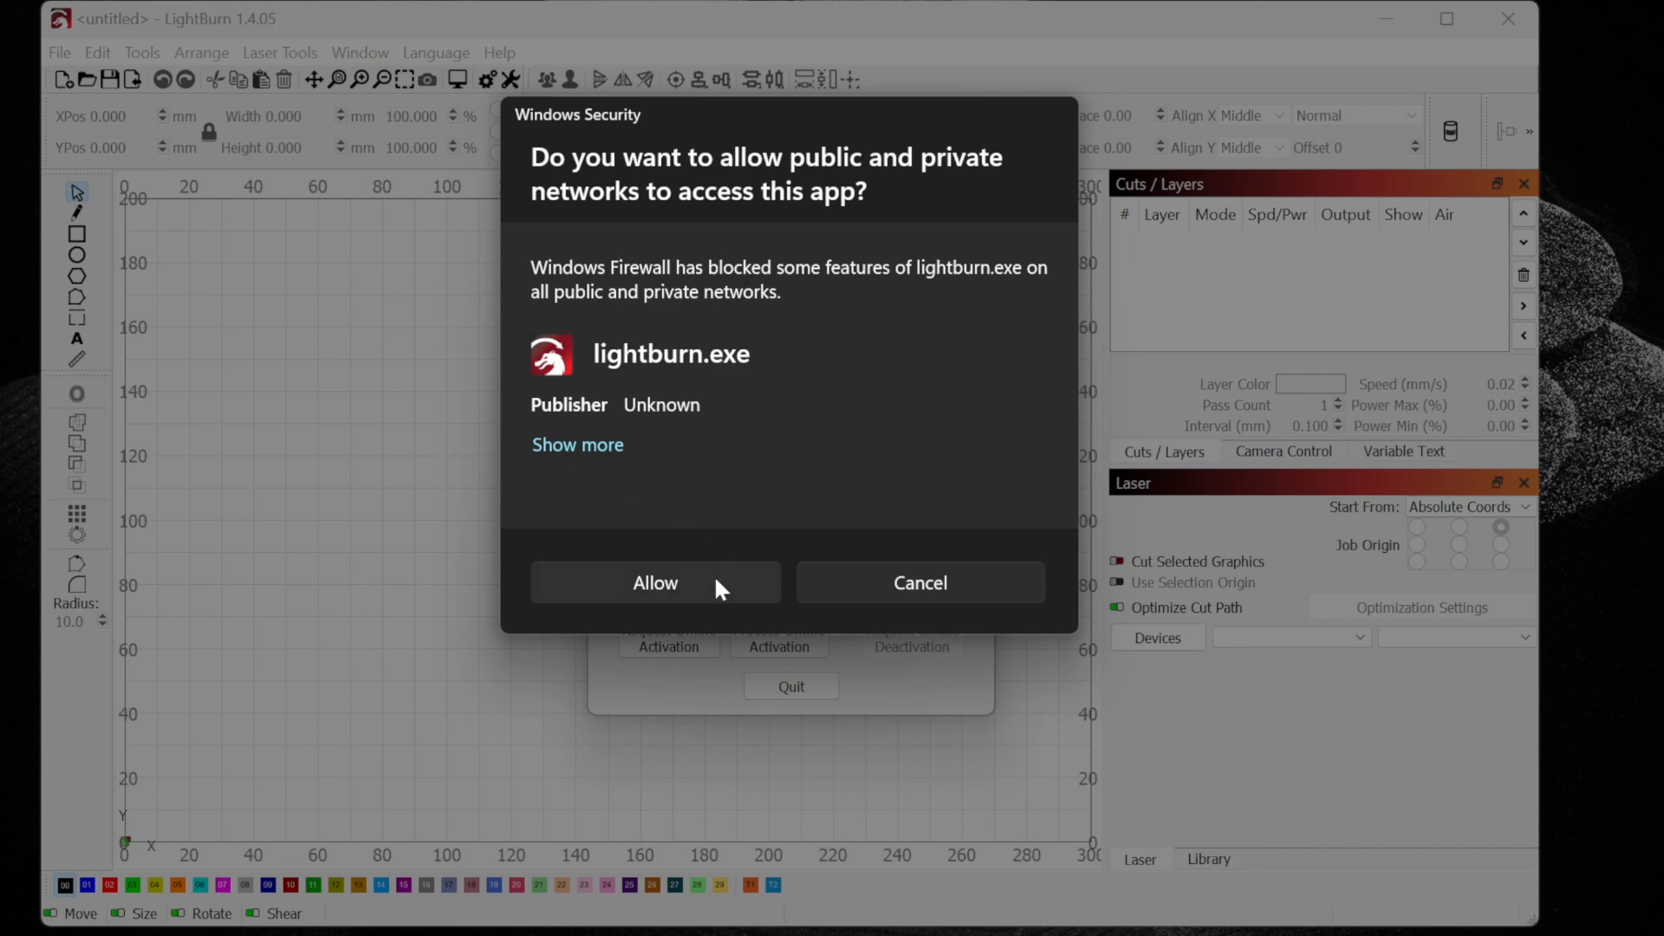
# Allow firewall access, acknowledge Product Activated and close the Help and Notes
pyautogui.click(655, 583)
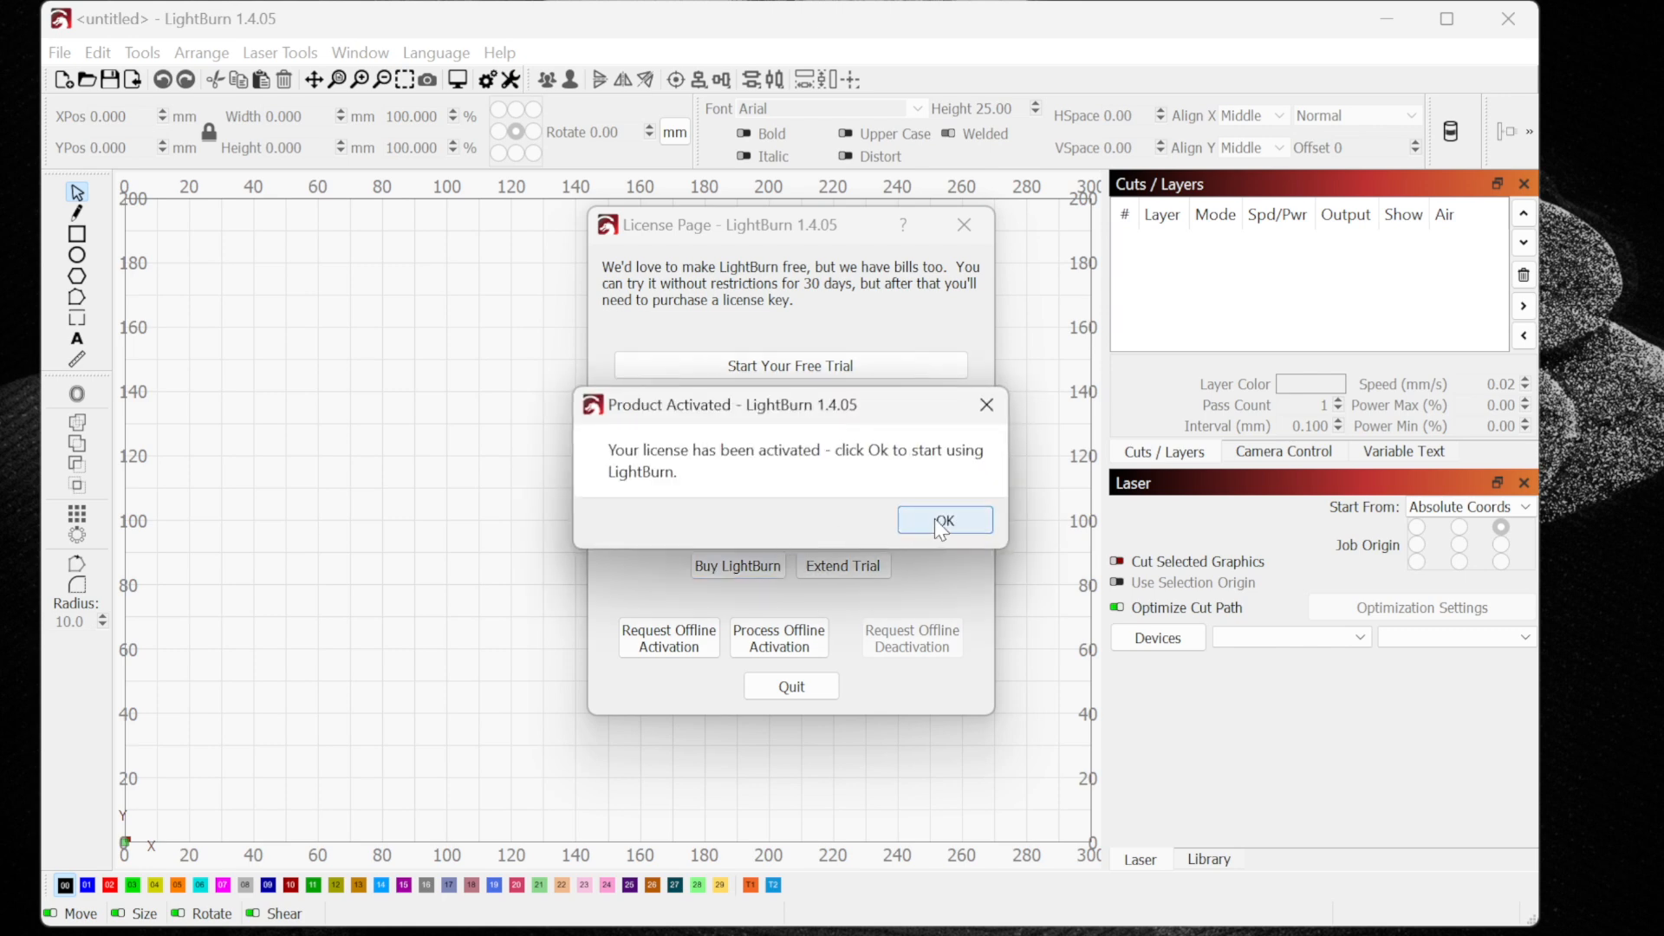
pyautogui.click(943, 520)
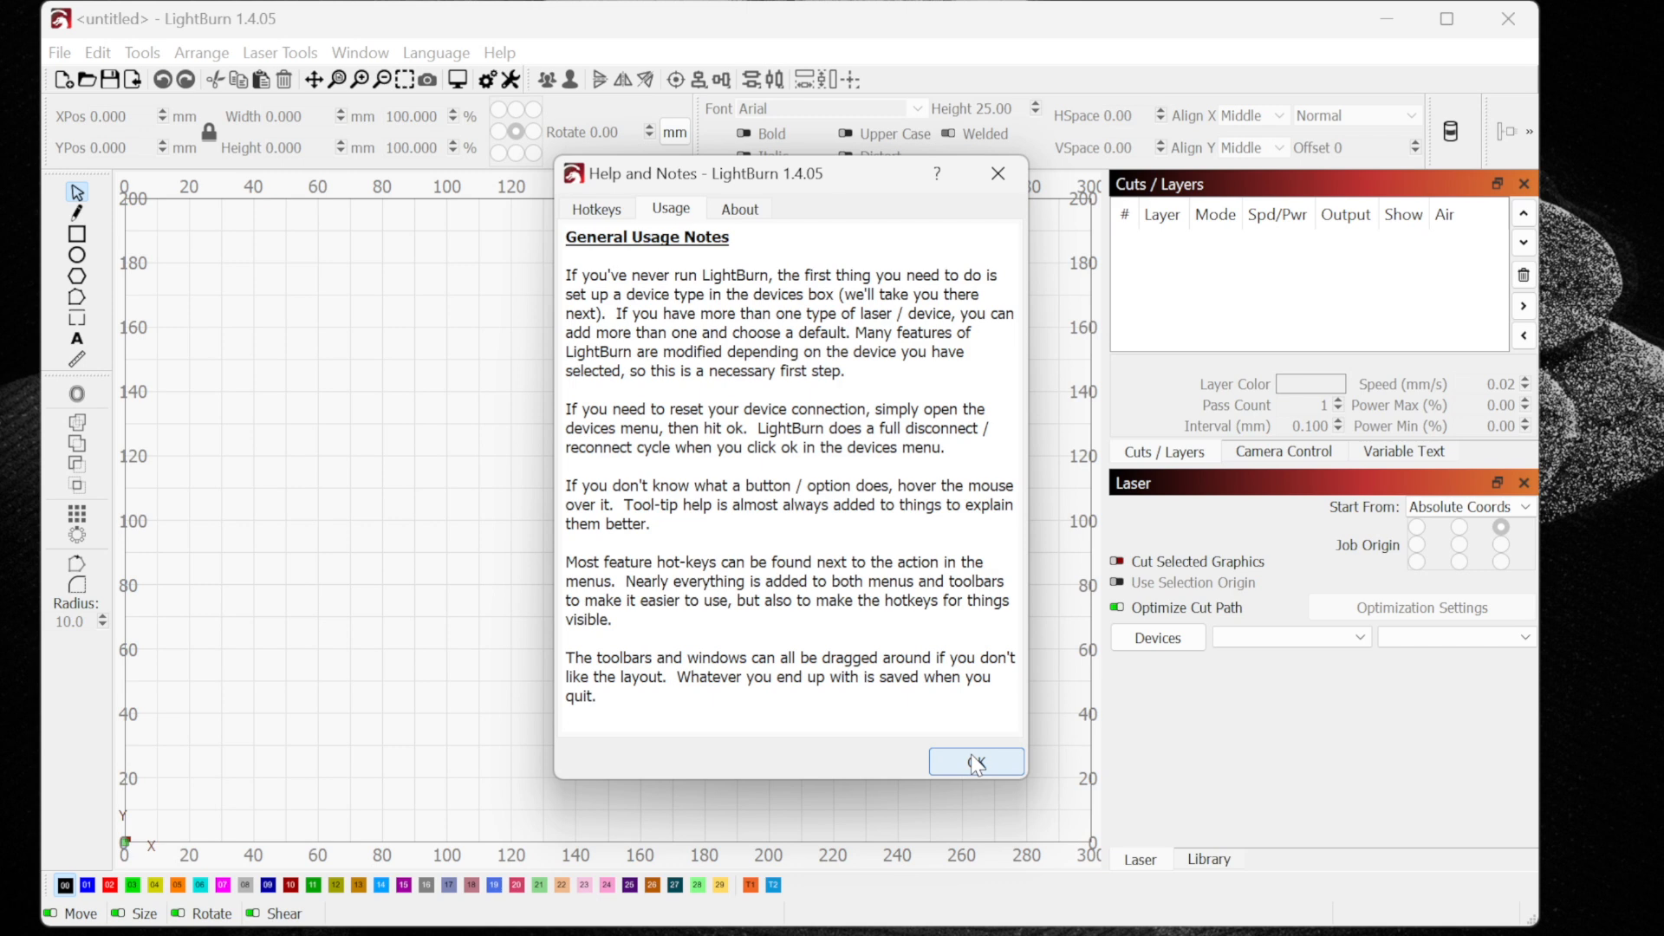
pyautogui.click(972, 763)
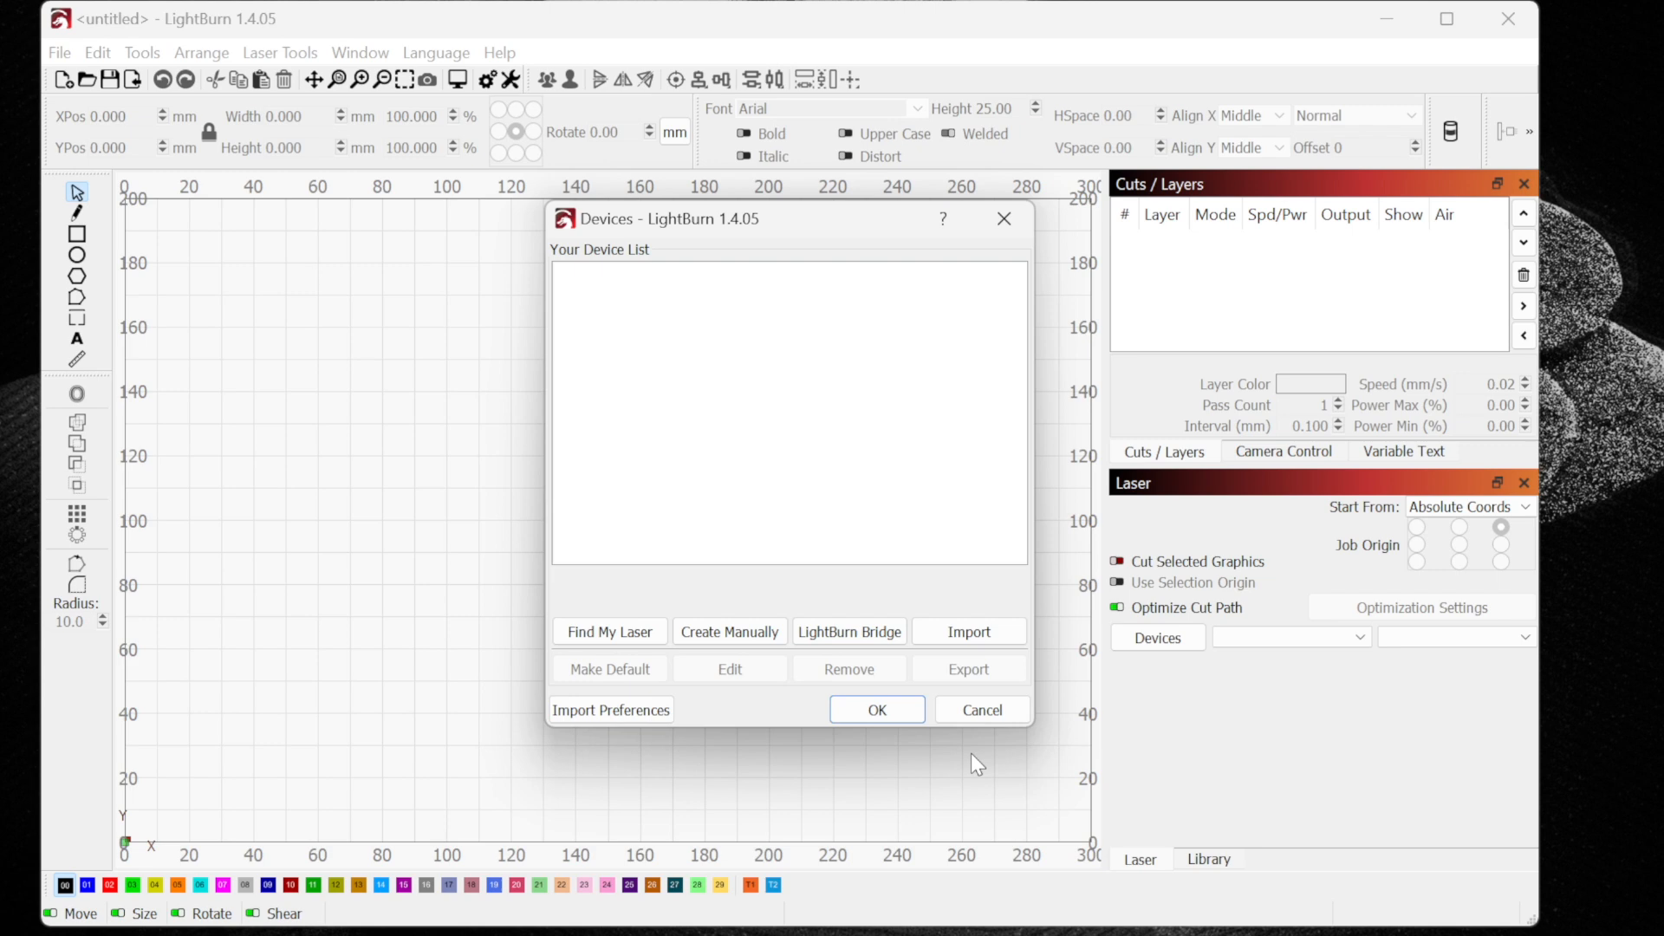
pyautogui.moveTo(971, 765)
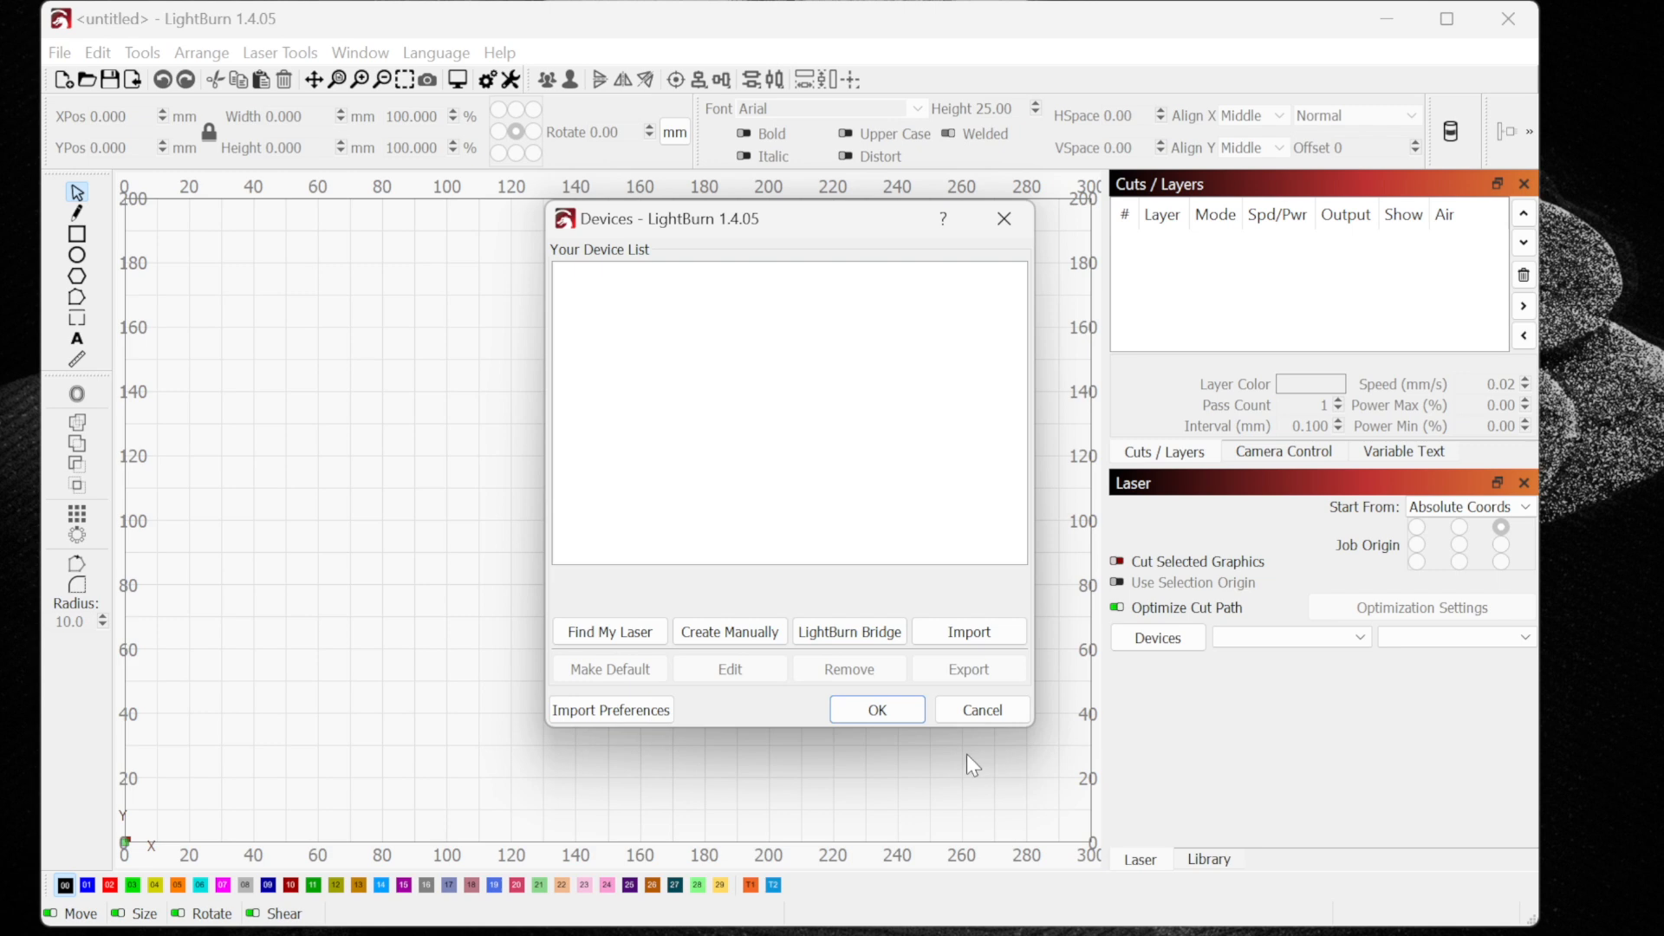
# Import the Bolt_2331819_usb.lbdev device profile and accept the device list
pyautogui.click(967, 631)
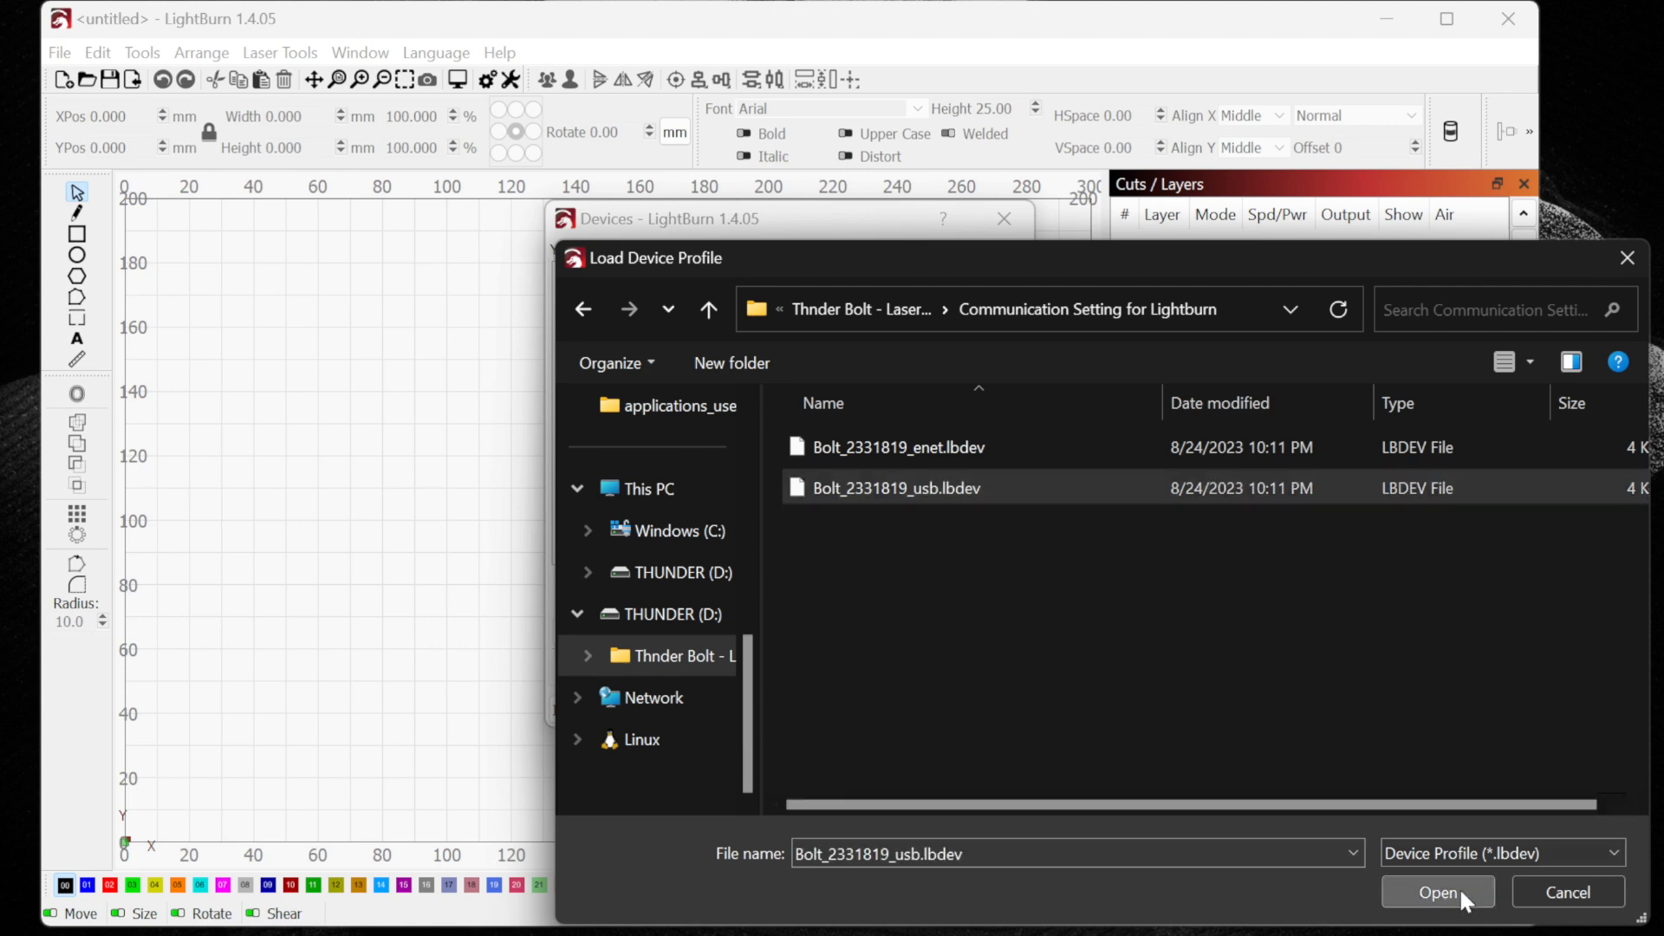
pyautogui.click(1438, 893)
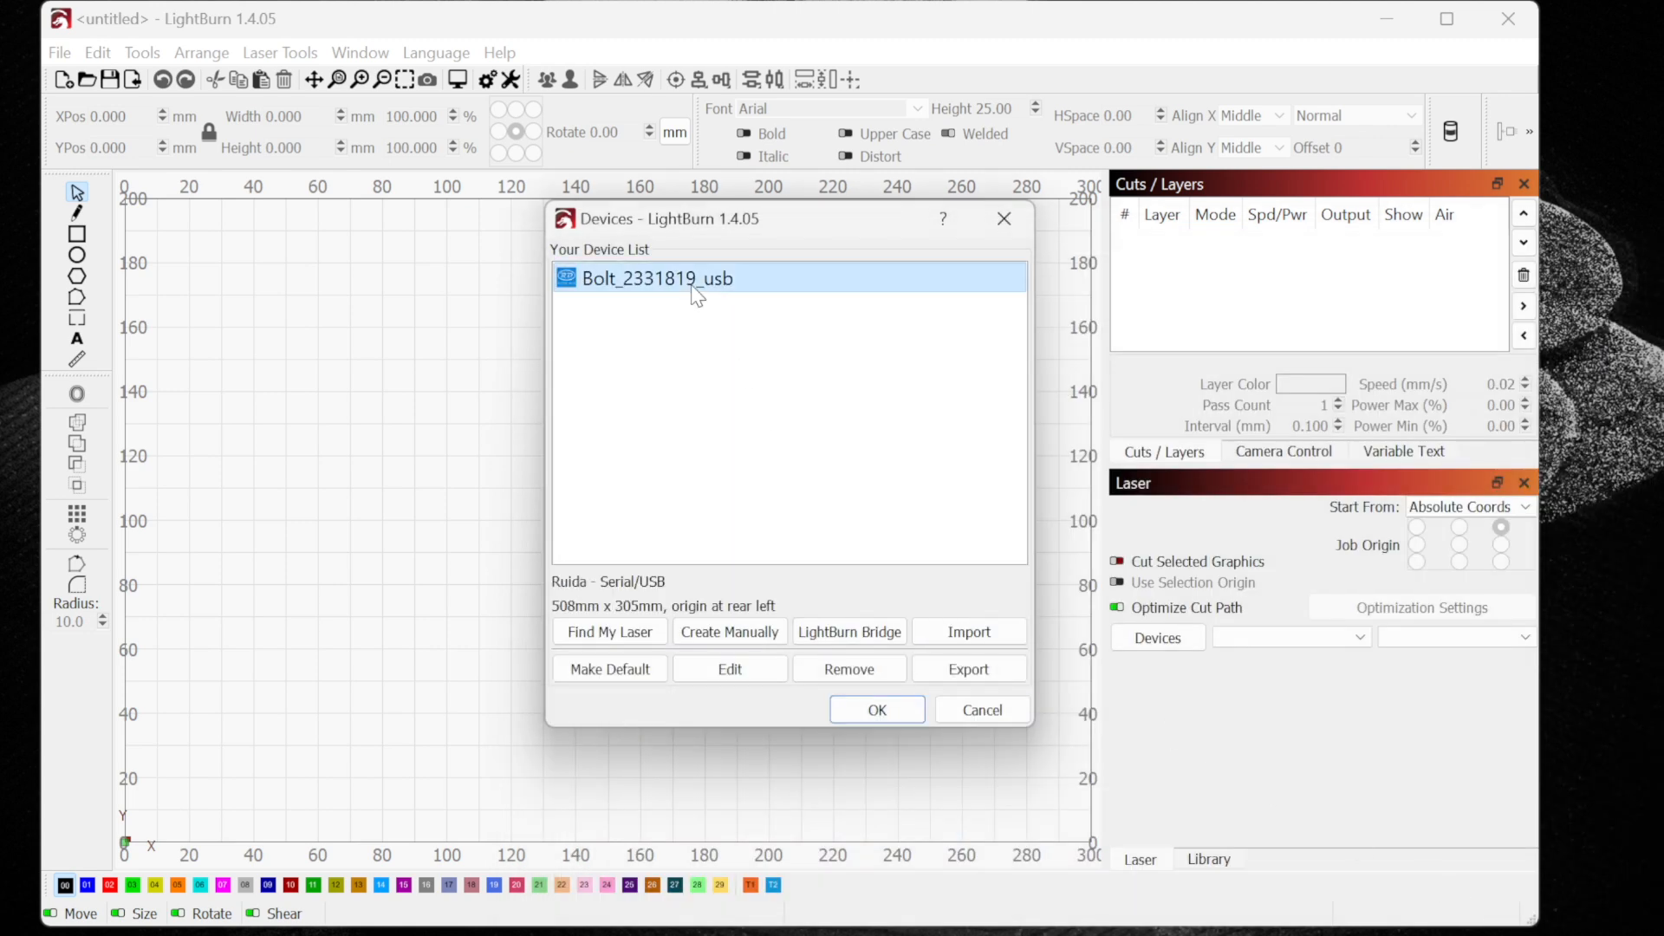
pyautogui.click(875, 709)
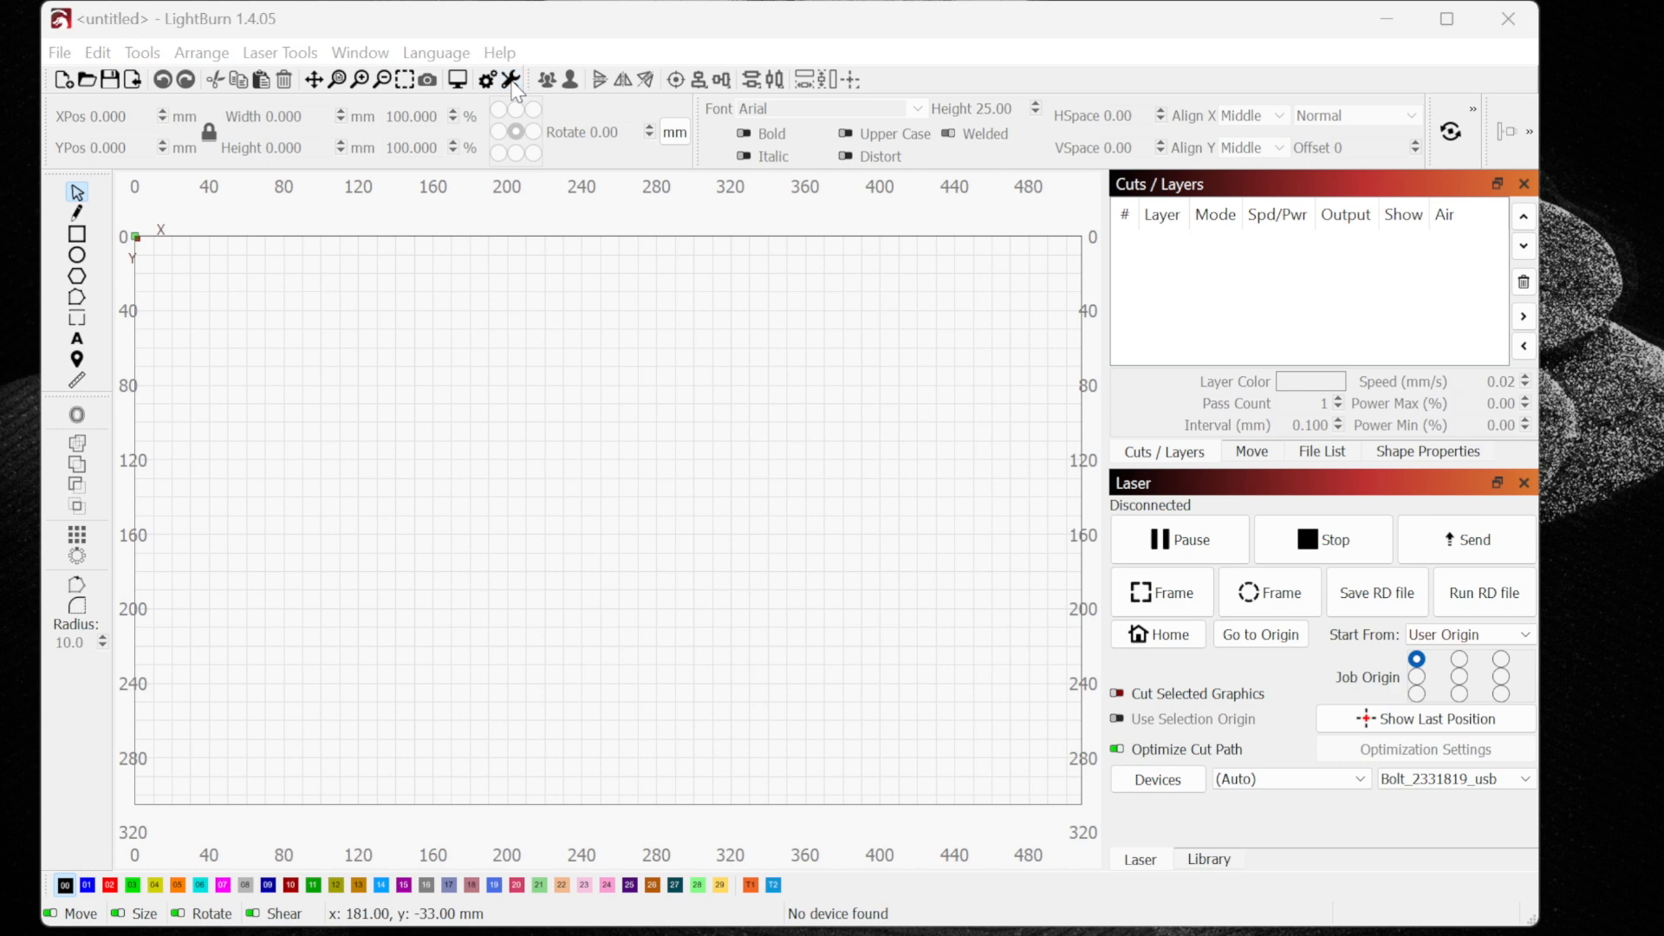
pyautogui.click(510, 79)
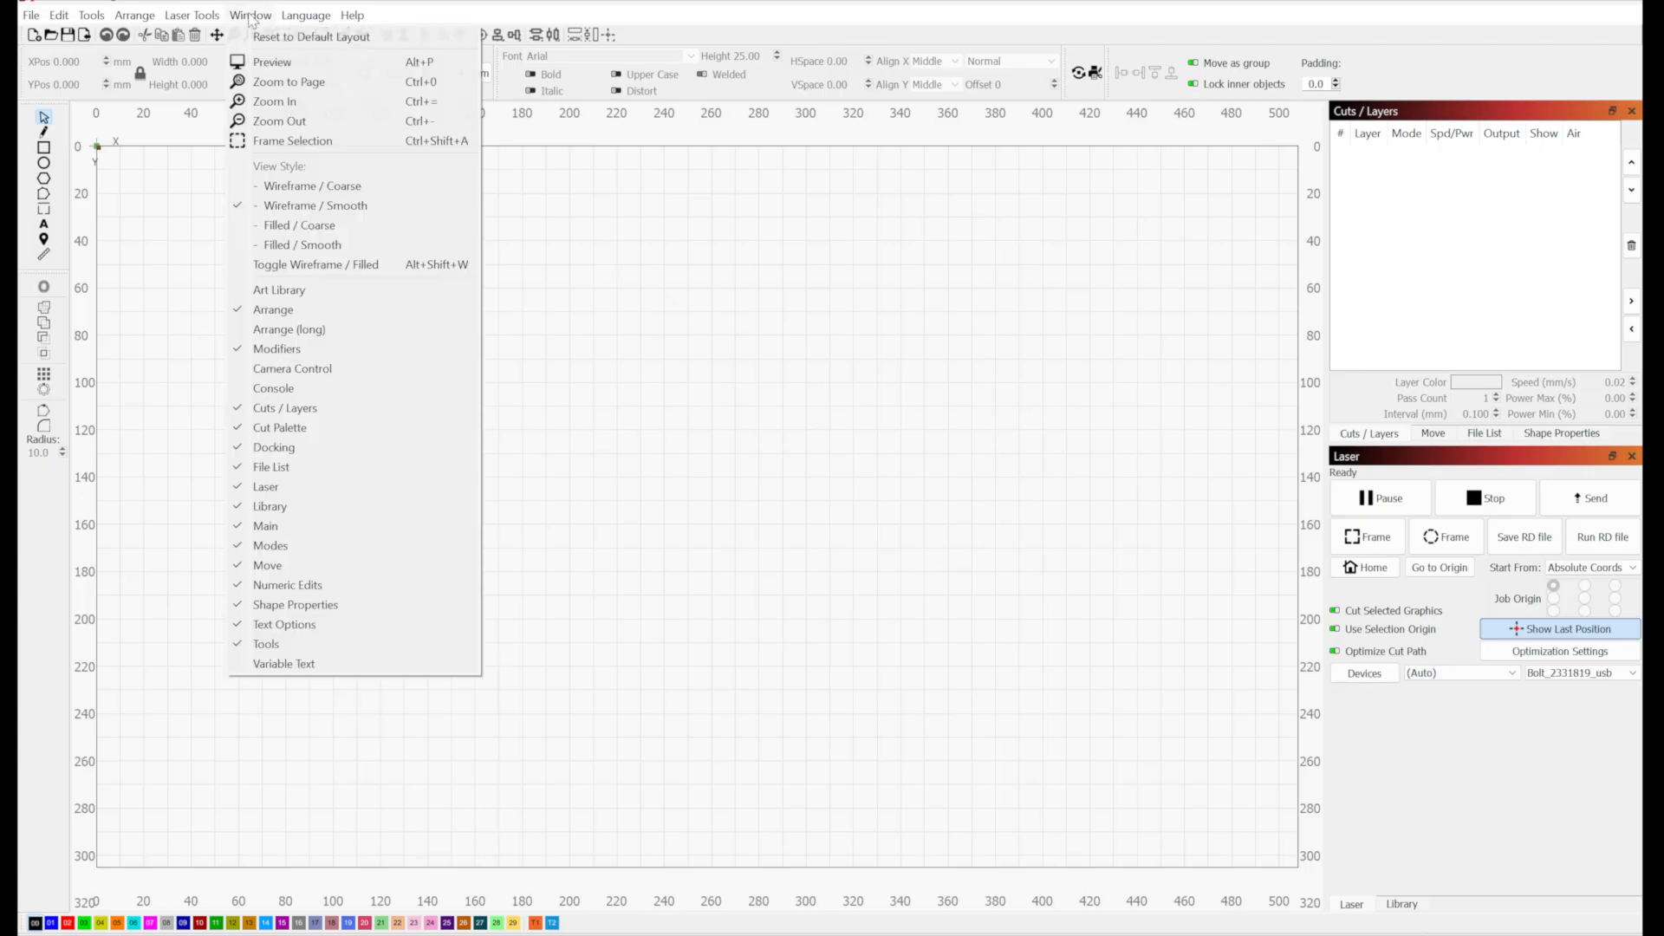
pyautogui.moveTo(322, 373)
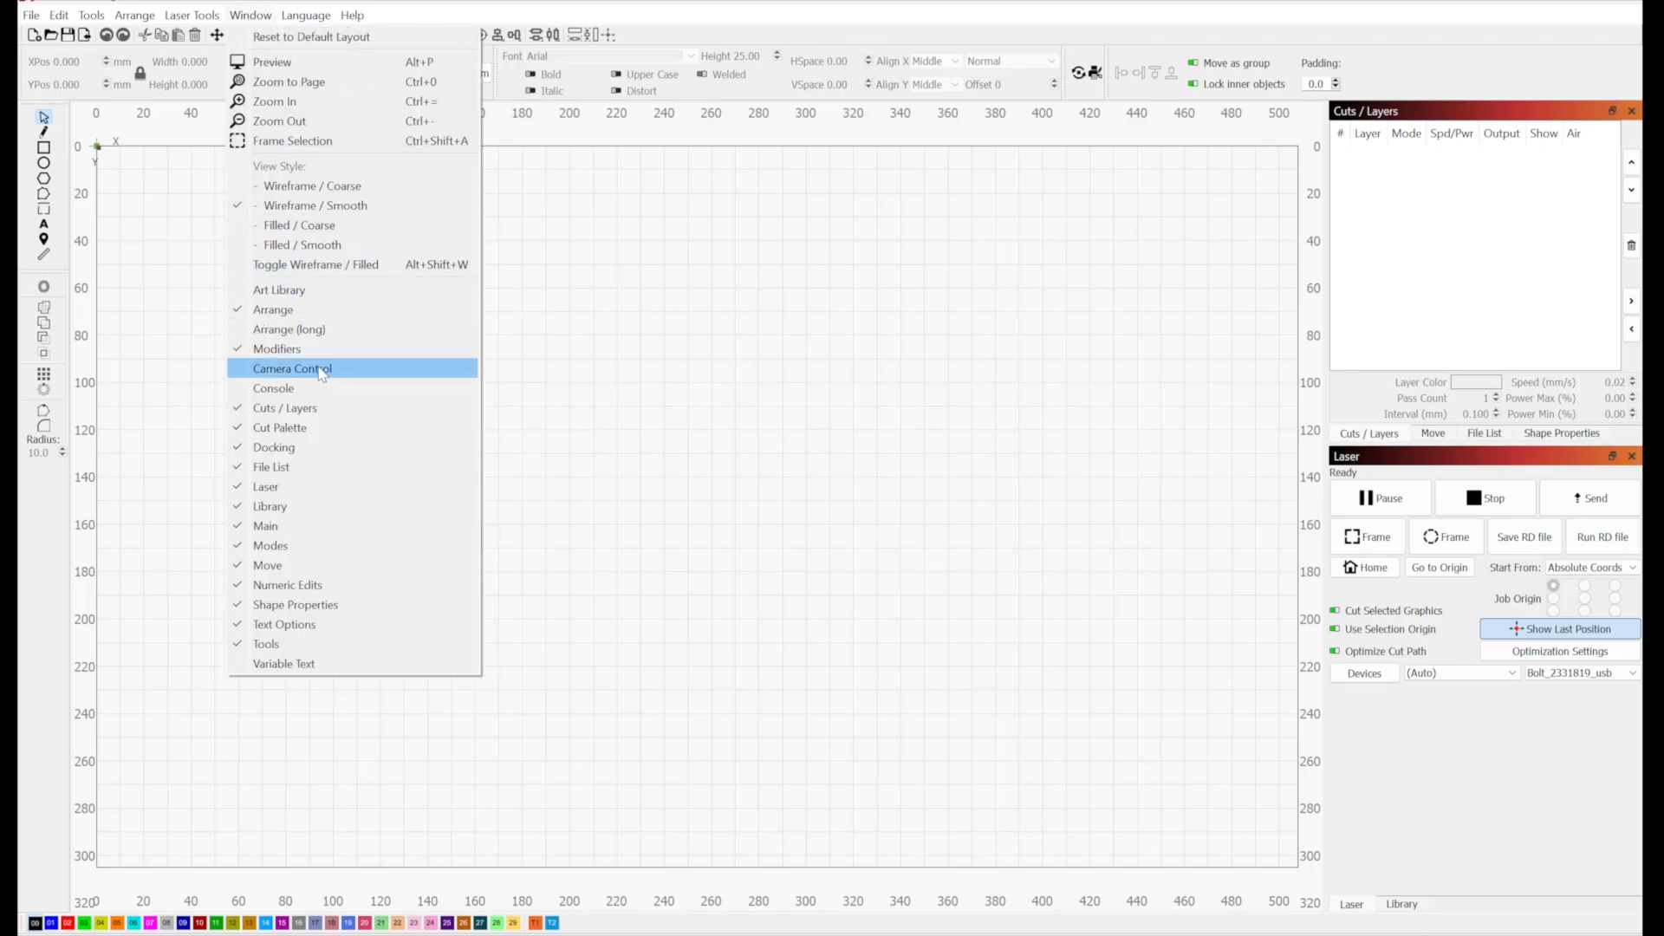
# Import the 2331819.lbcm camera calibration file through Camera Control's settings menu
pyautogui.click(291, 368)
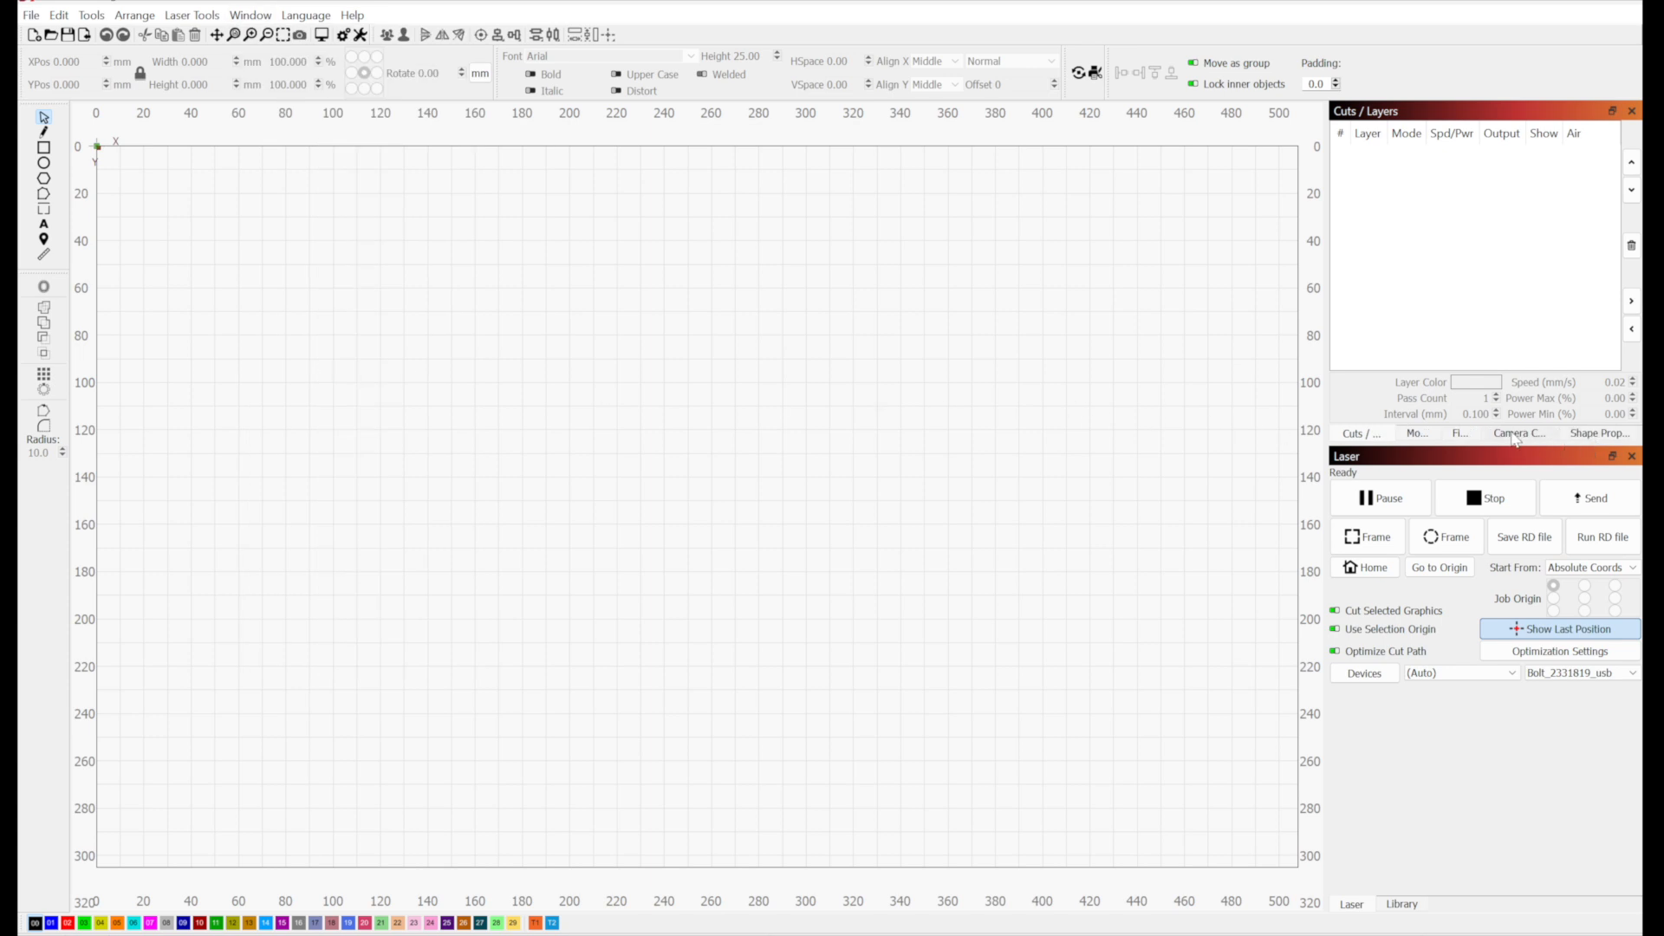
pyautogui.click(1519, 434)
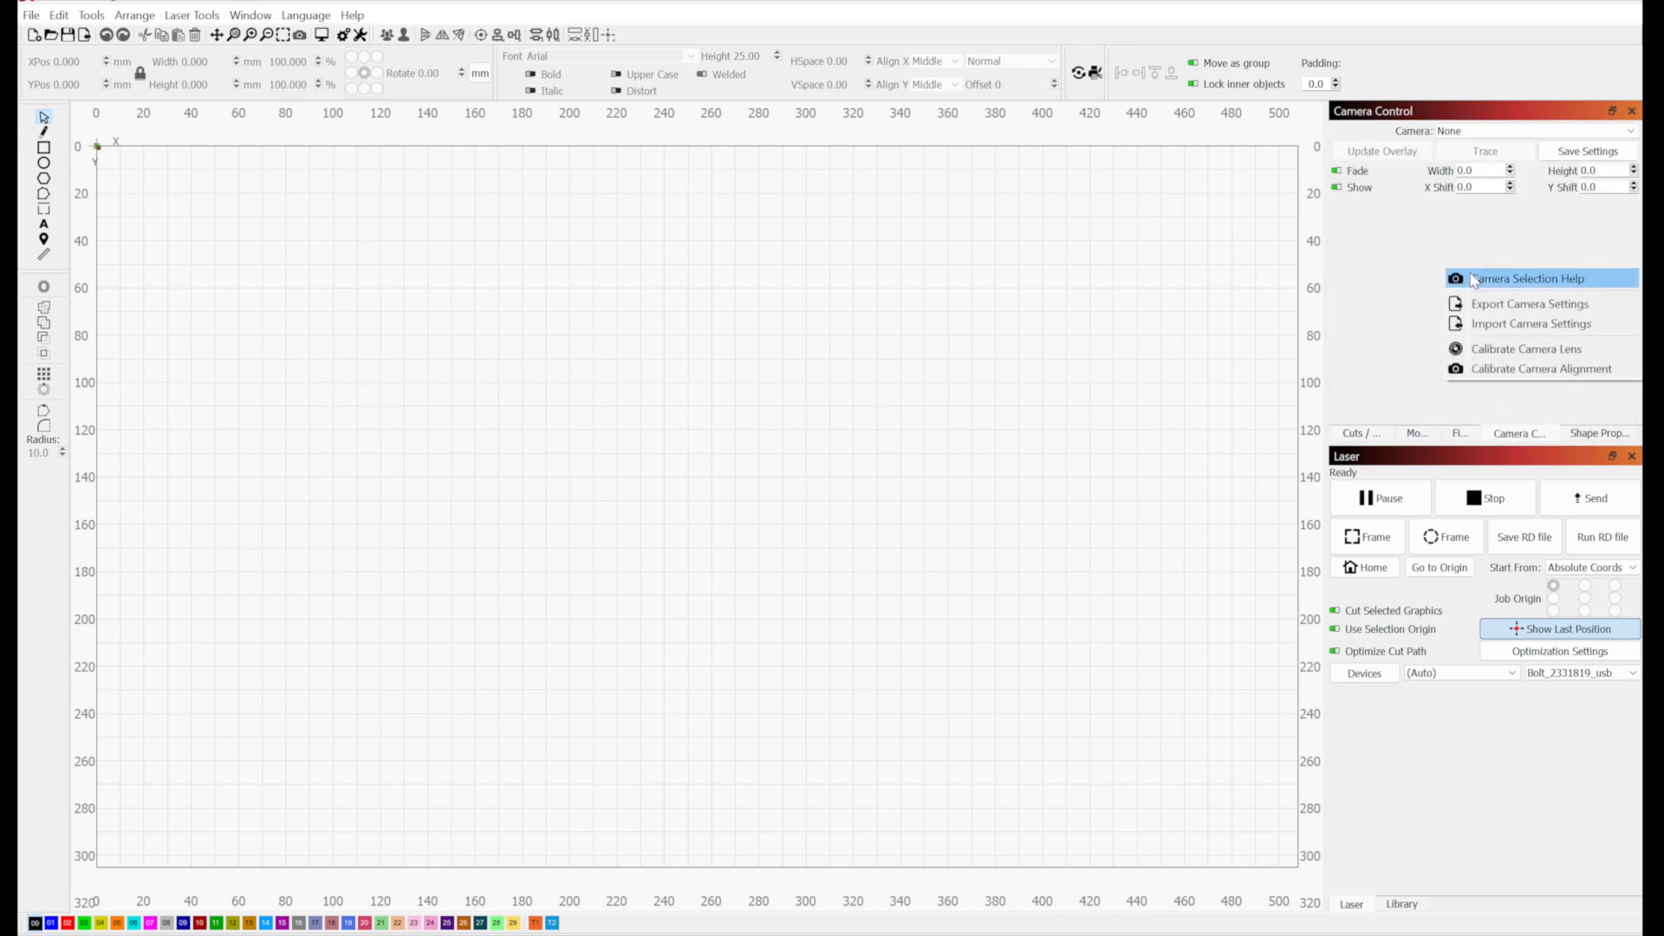
pyautogui.click(1531, 324)
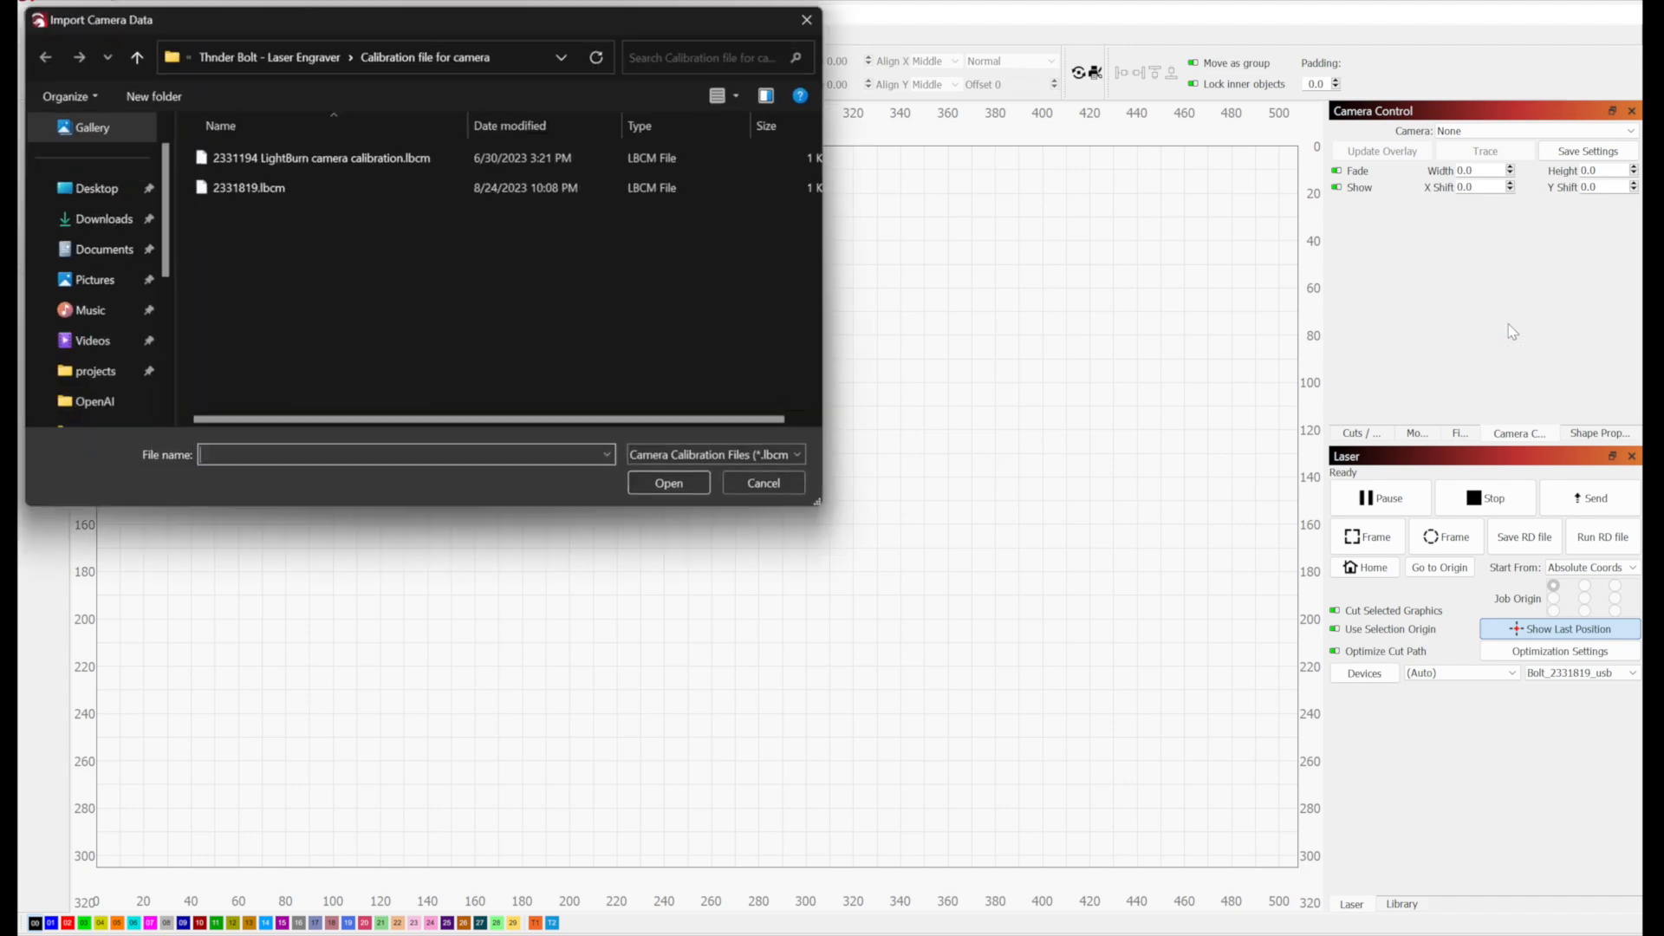
pyautogui.click(248, 187)
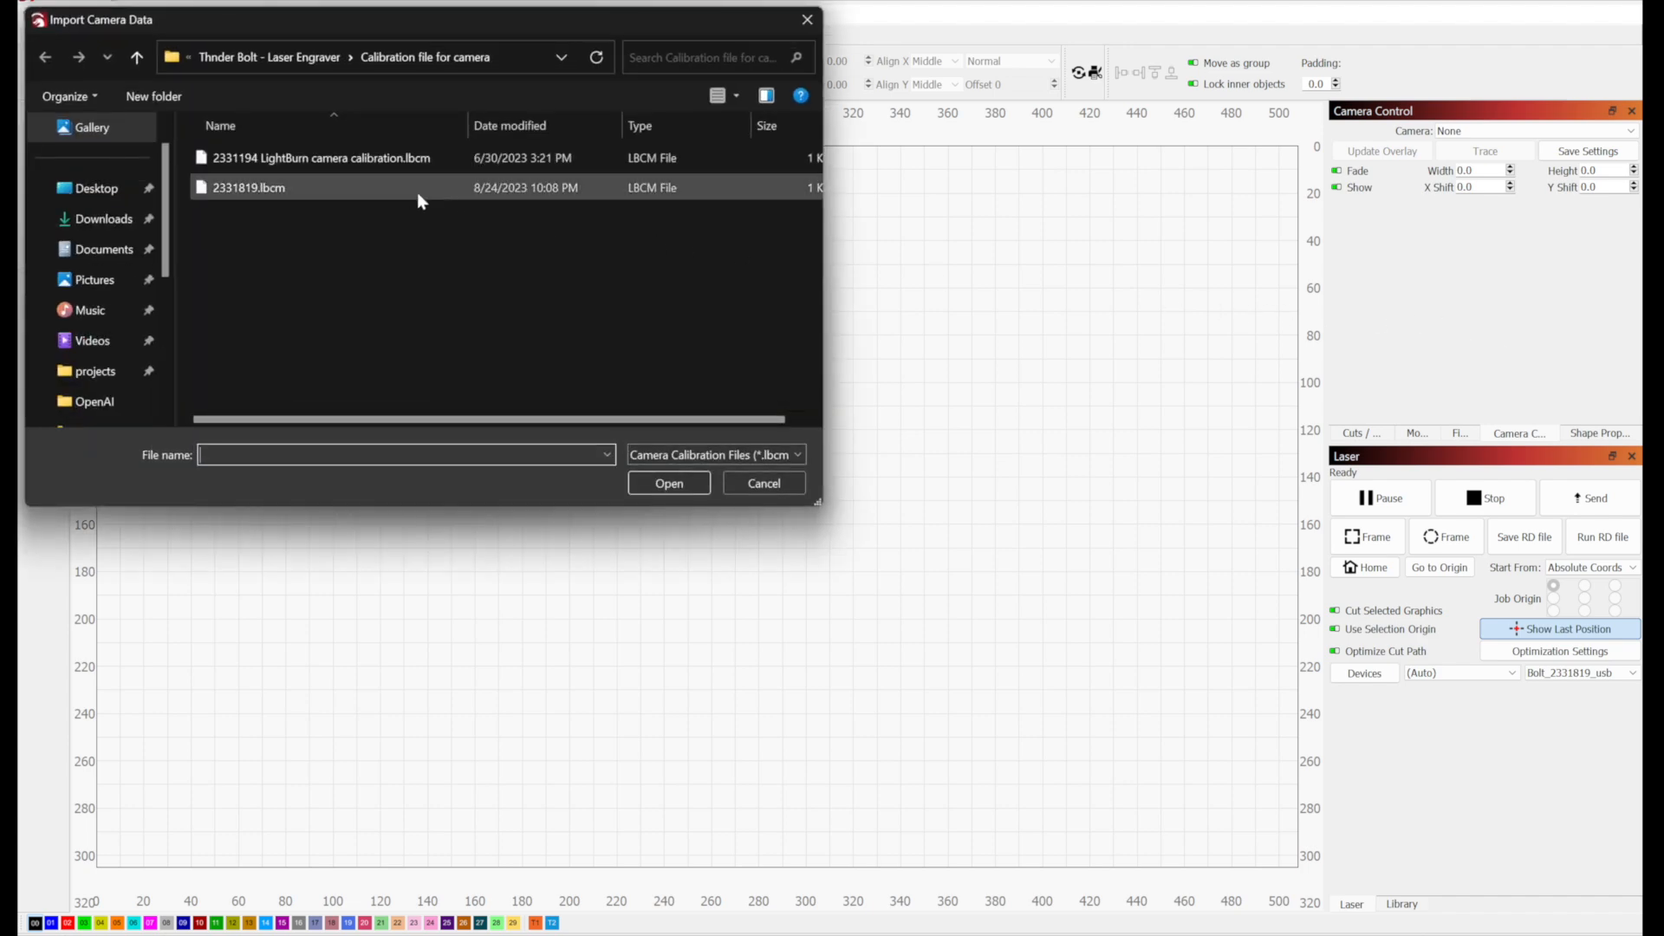
pyautogui.click(763, 484)
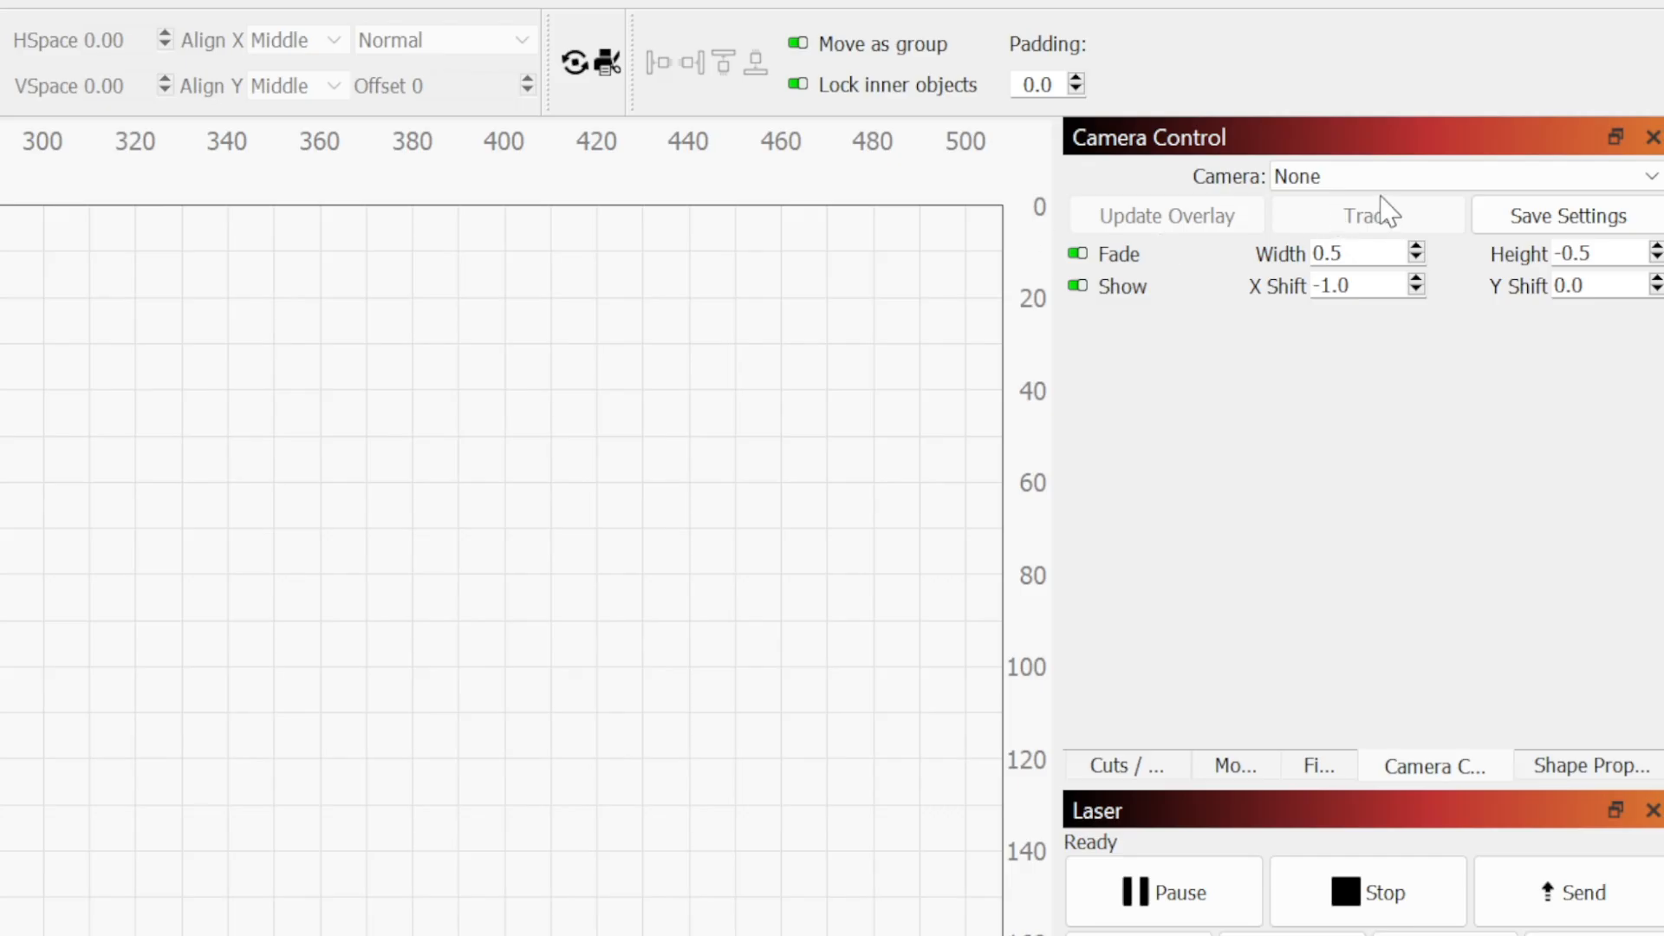
# Select the KS5A2361 camera to show the live bed view
pyautogui.click(1464, 177)
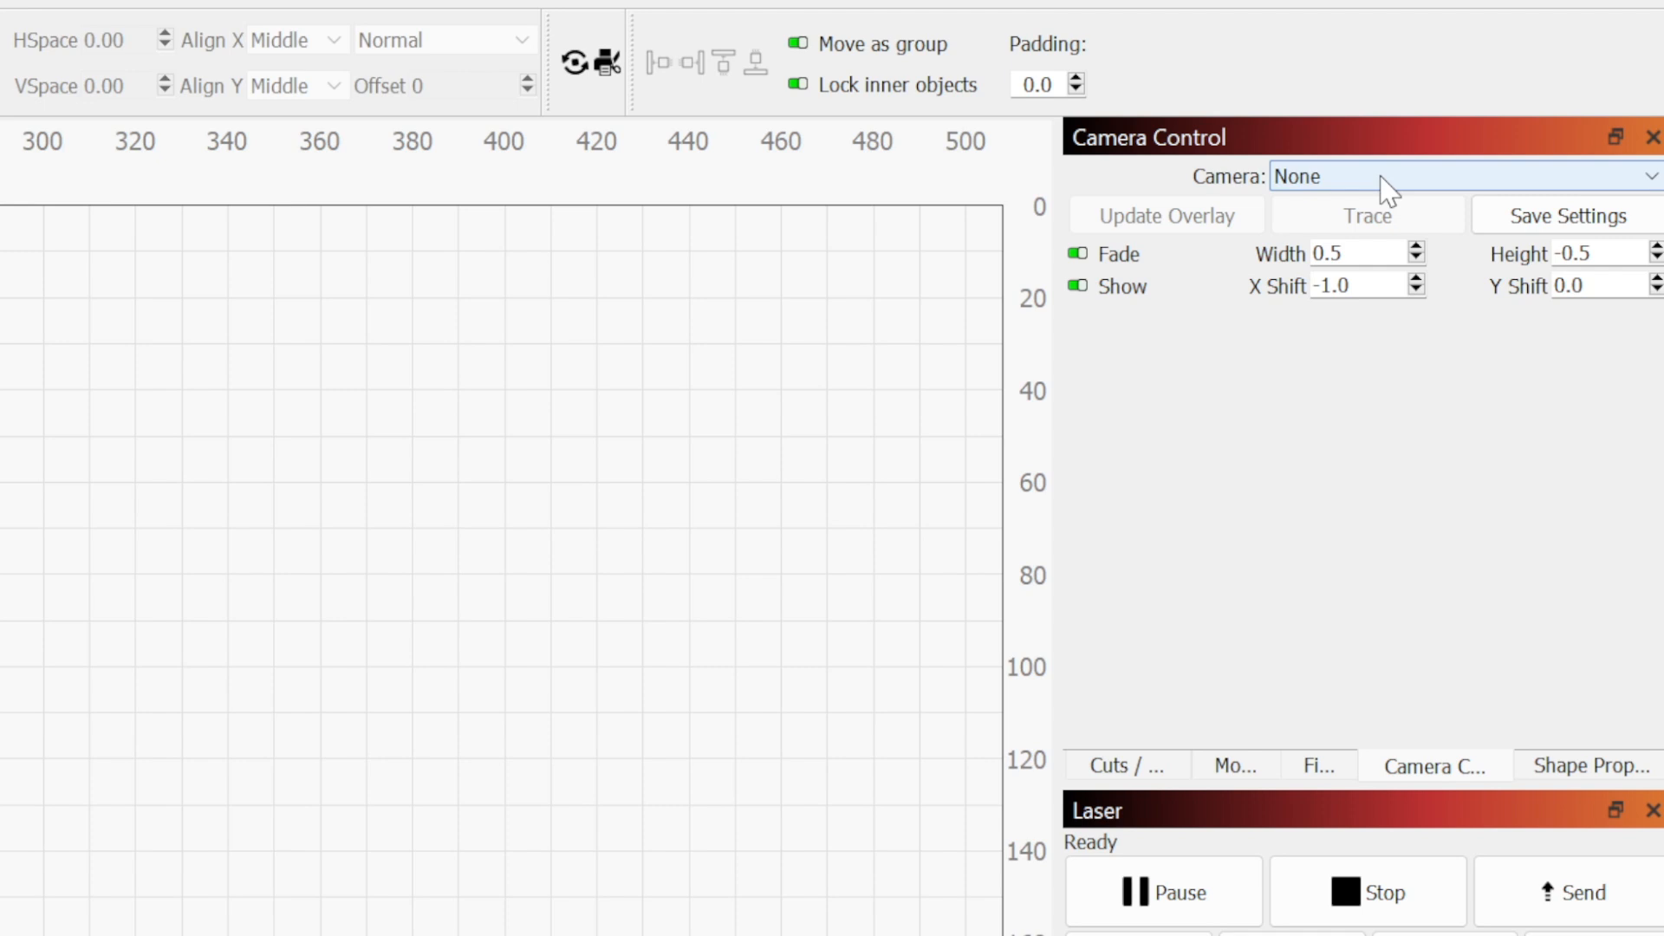
pyautogui.click(1465, 177)
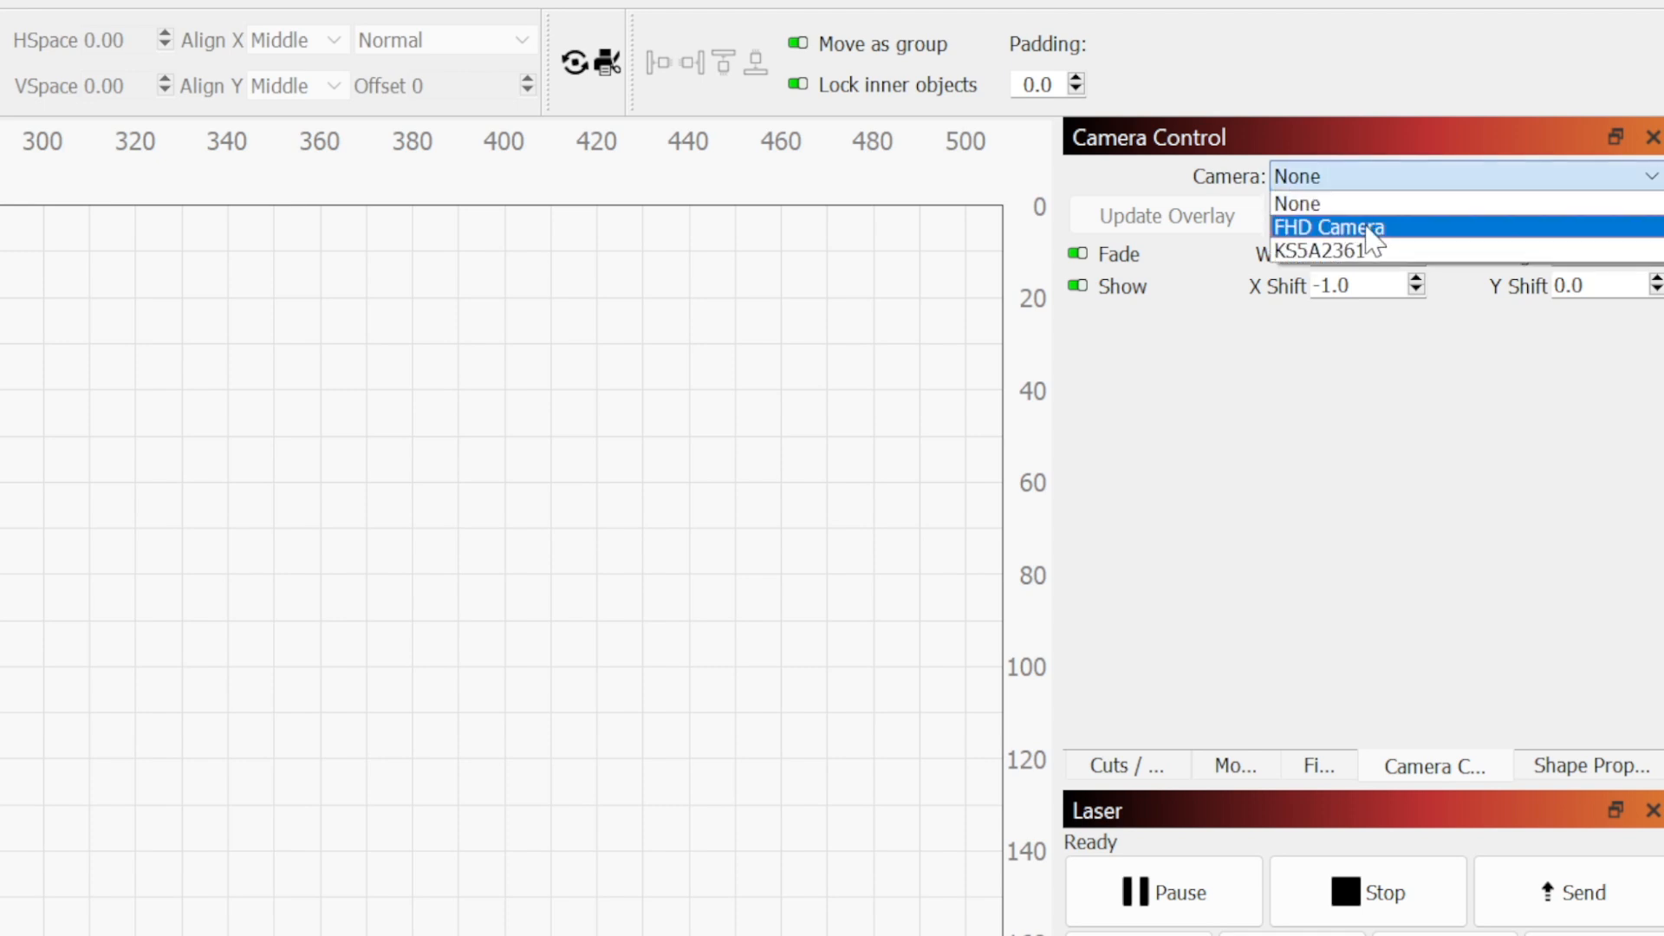
pyautogui.click(1321, 250)
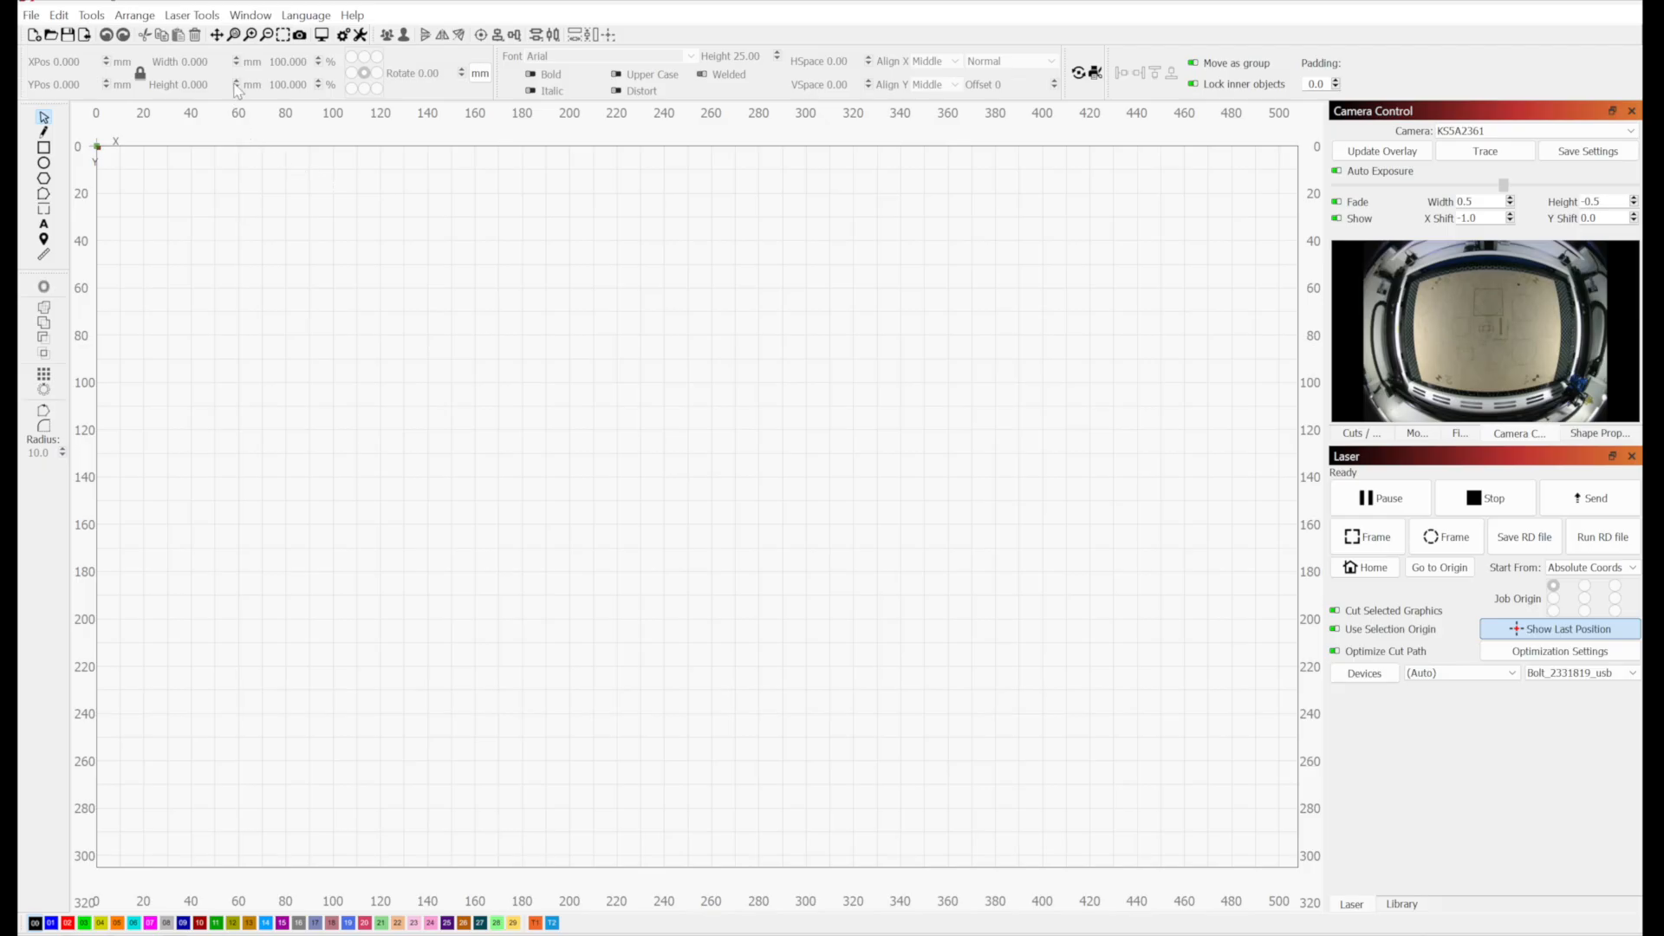
pyautogui.click(191, 15)
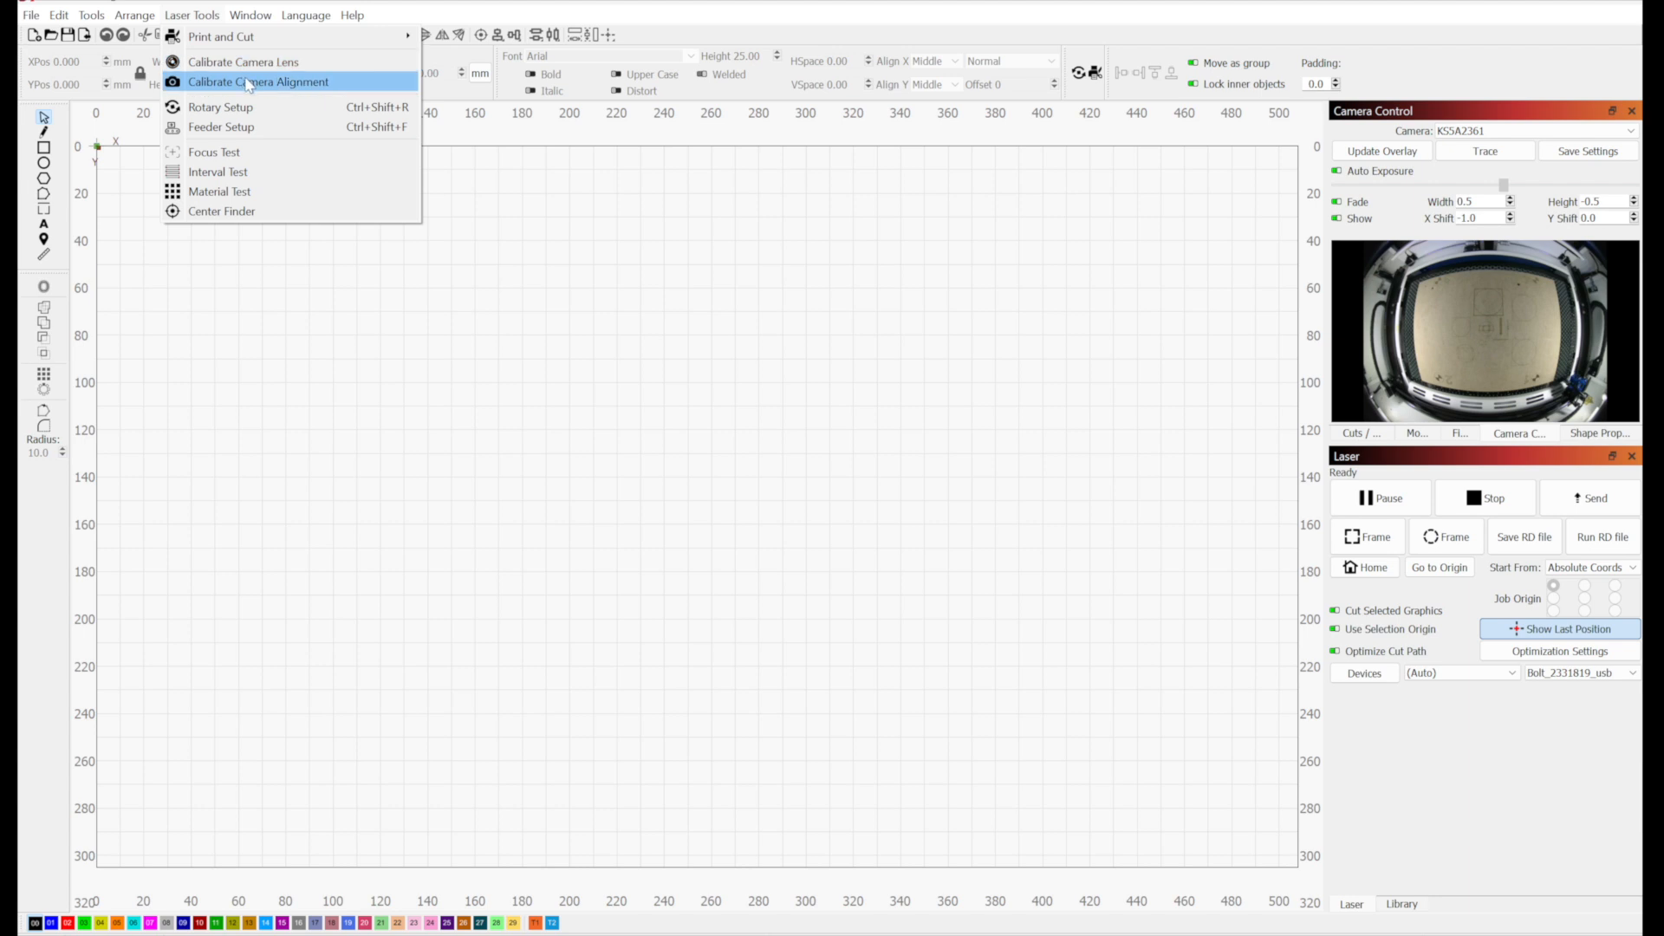
# Run Calibrate Camera Alignment for KS5A2361 and frame the alignment target on the material
pyautogui.click(258, 82)
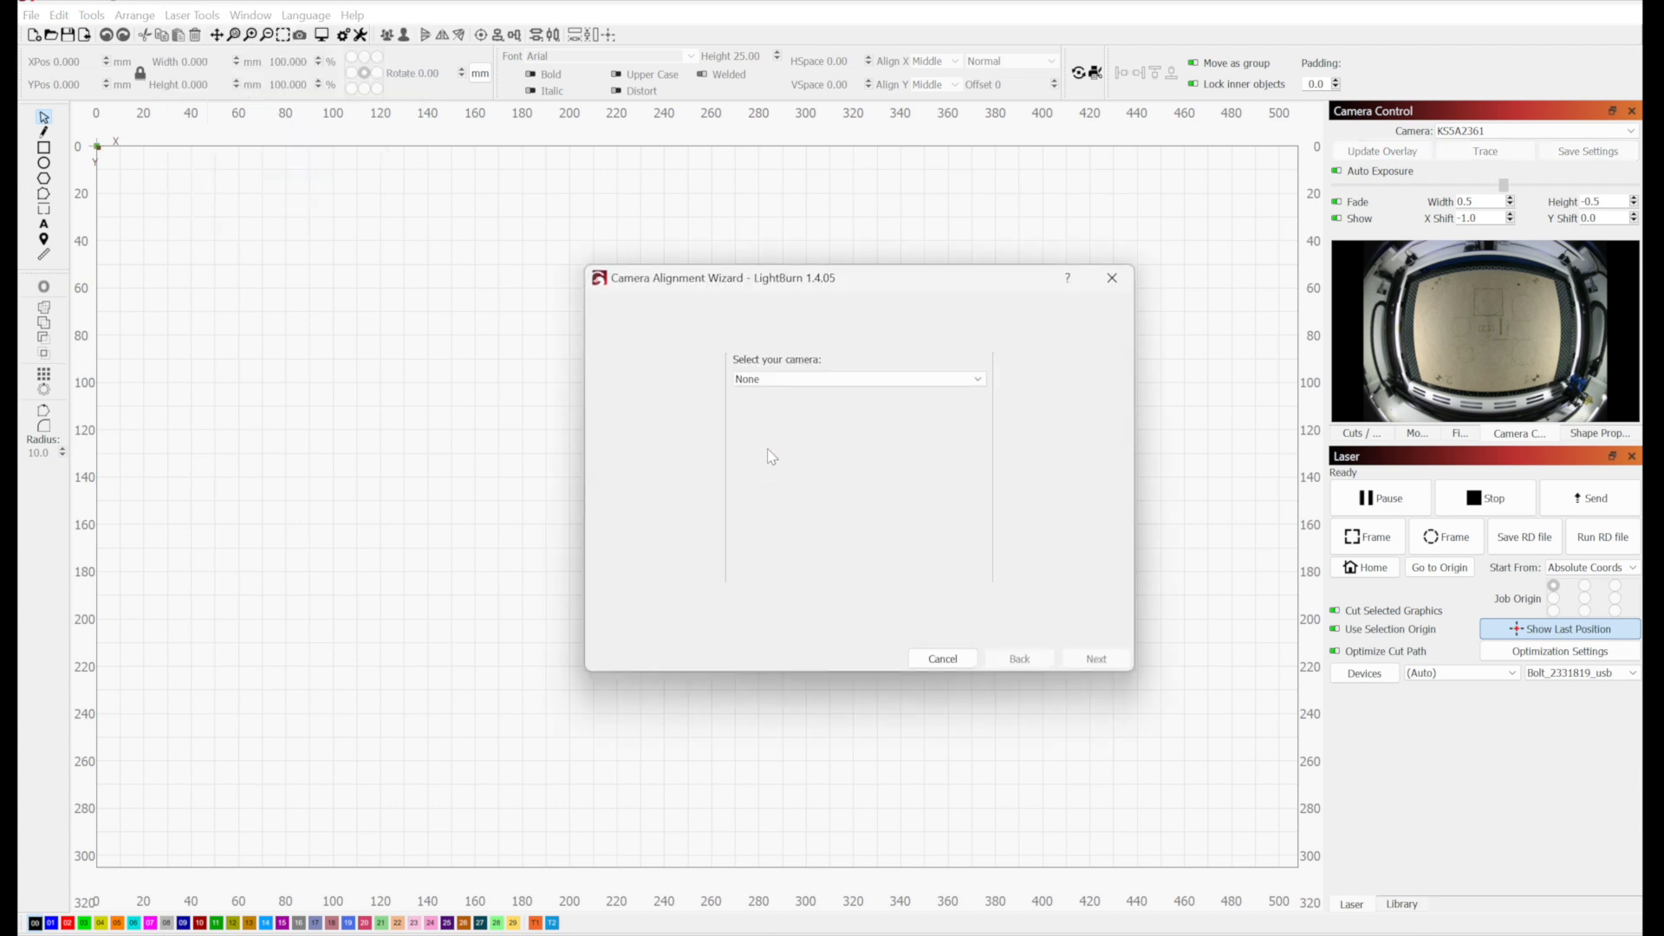
pyautogui.click(856, 378)
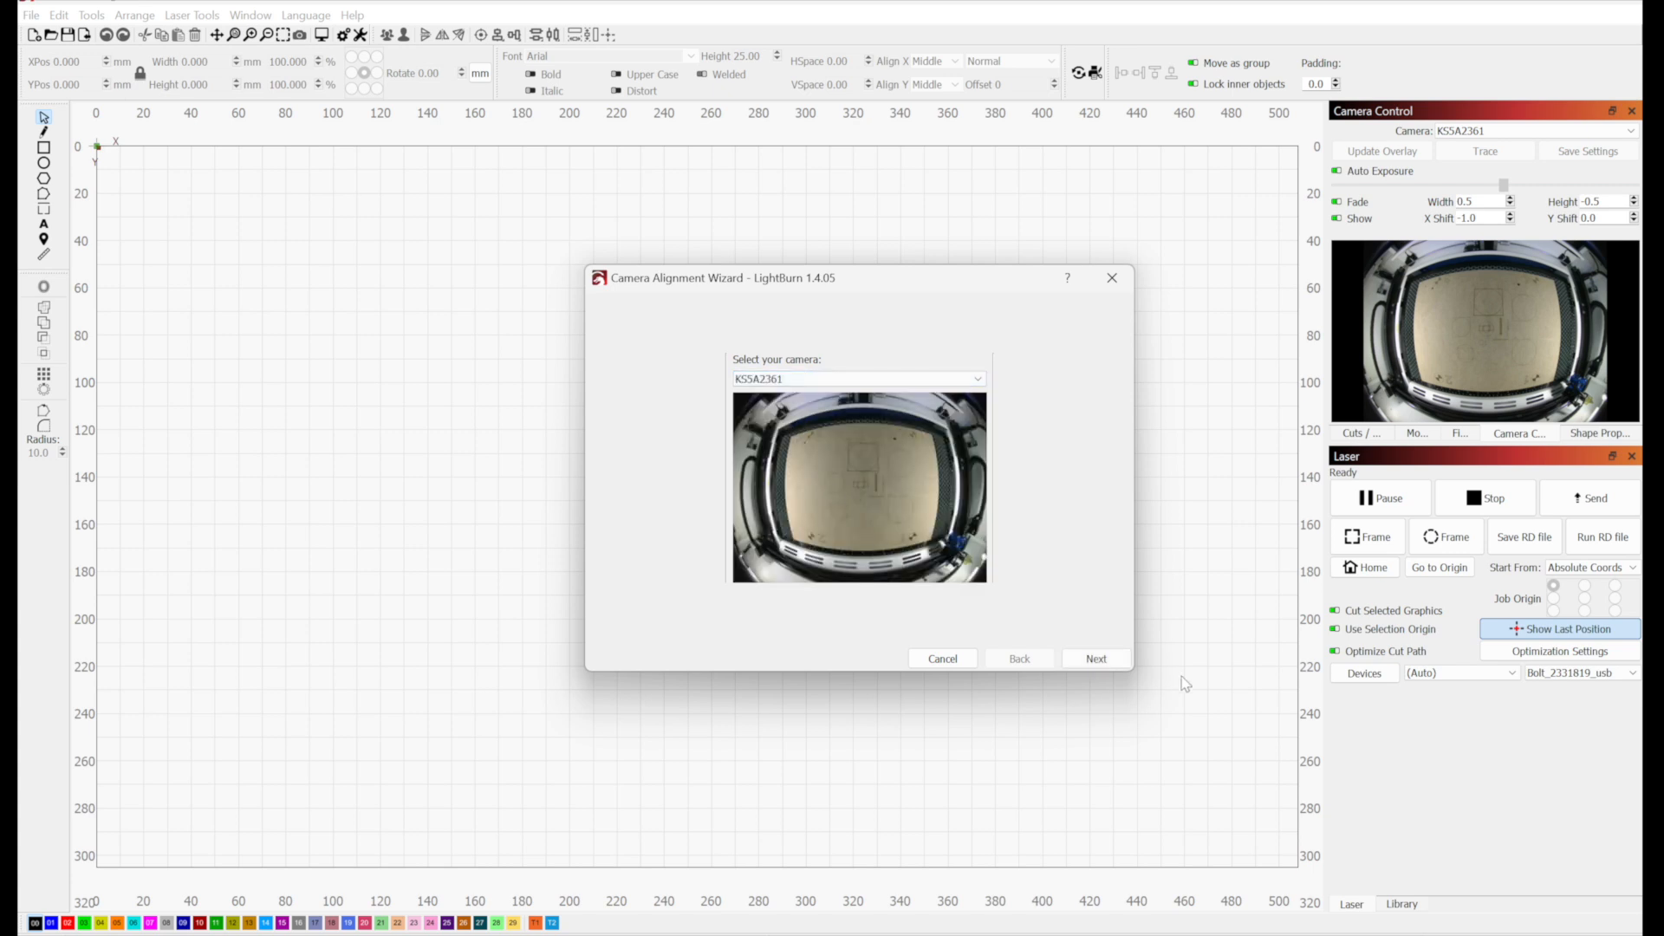
pyautogui.click(1096, 659)
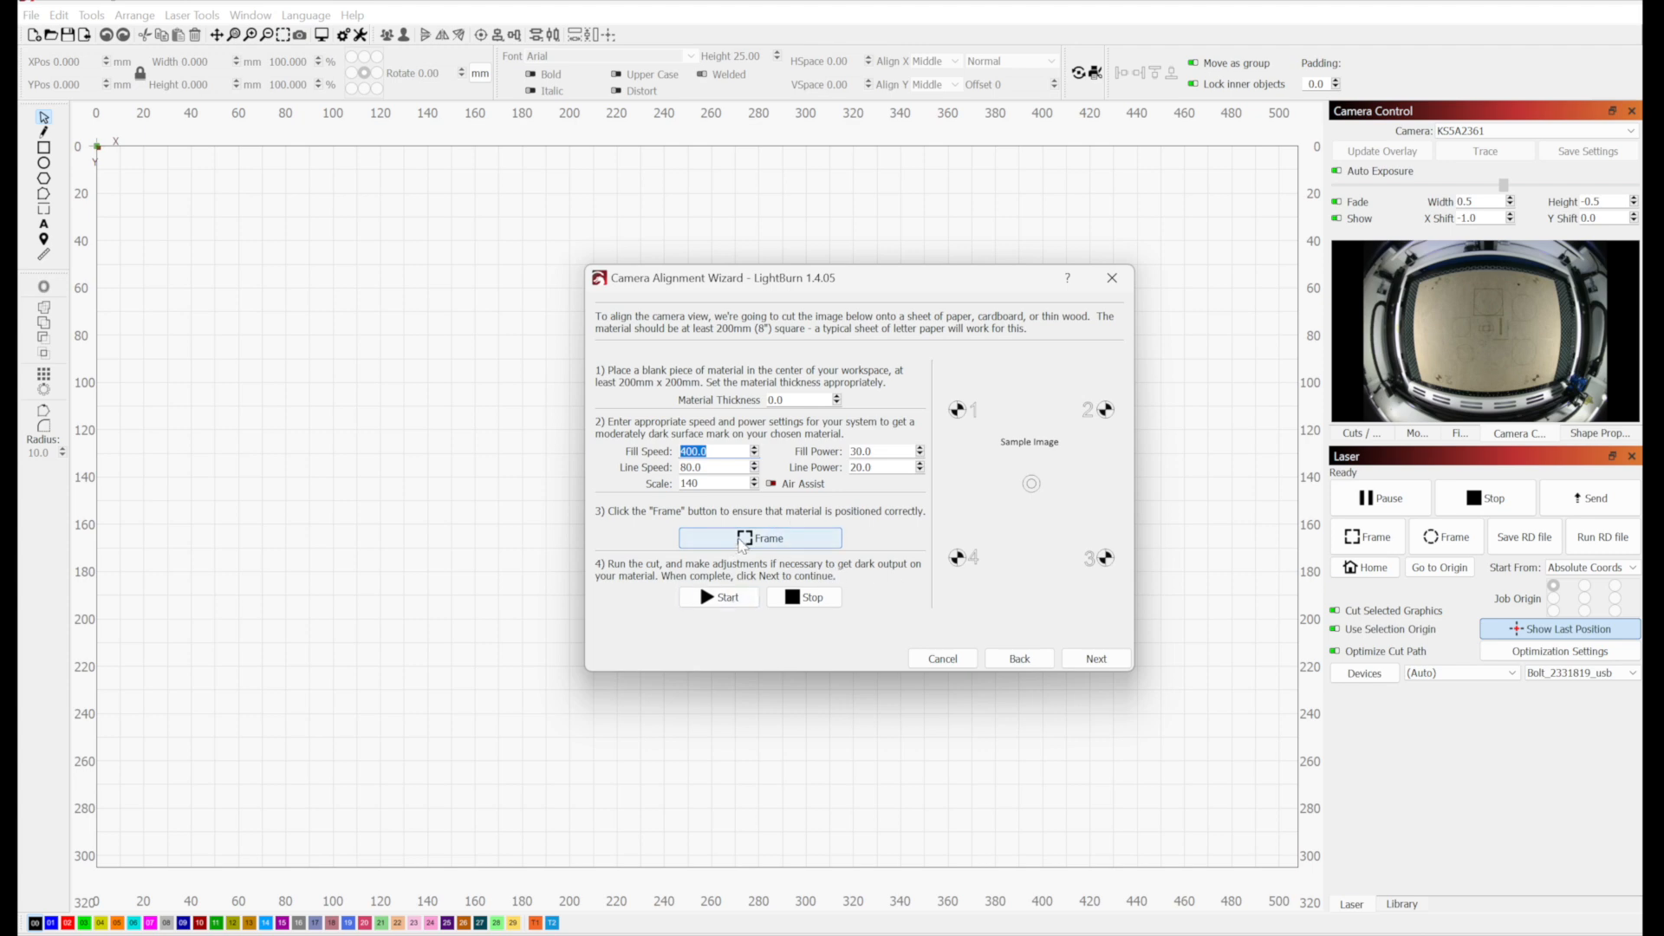
pyautogui.click(760, 538)
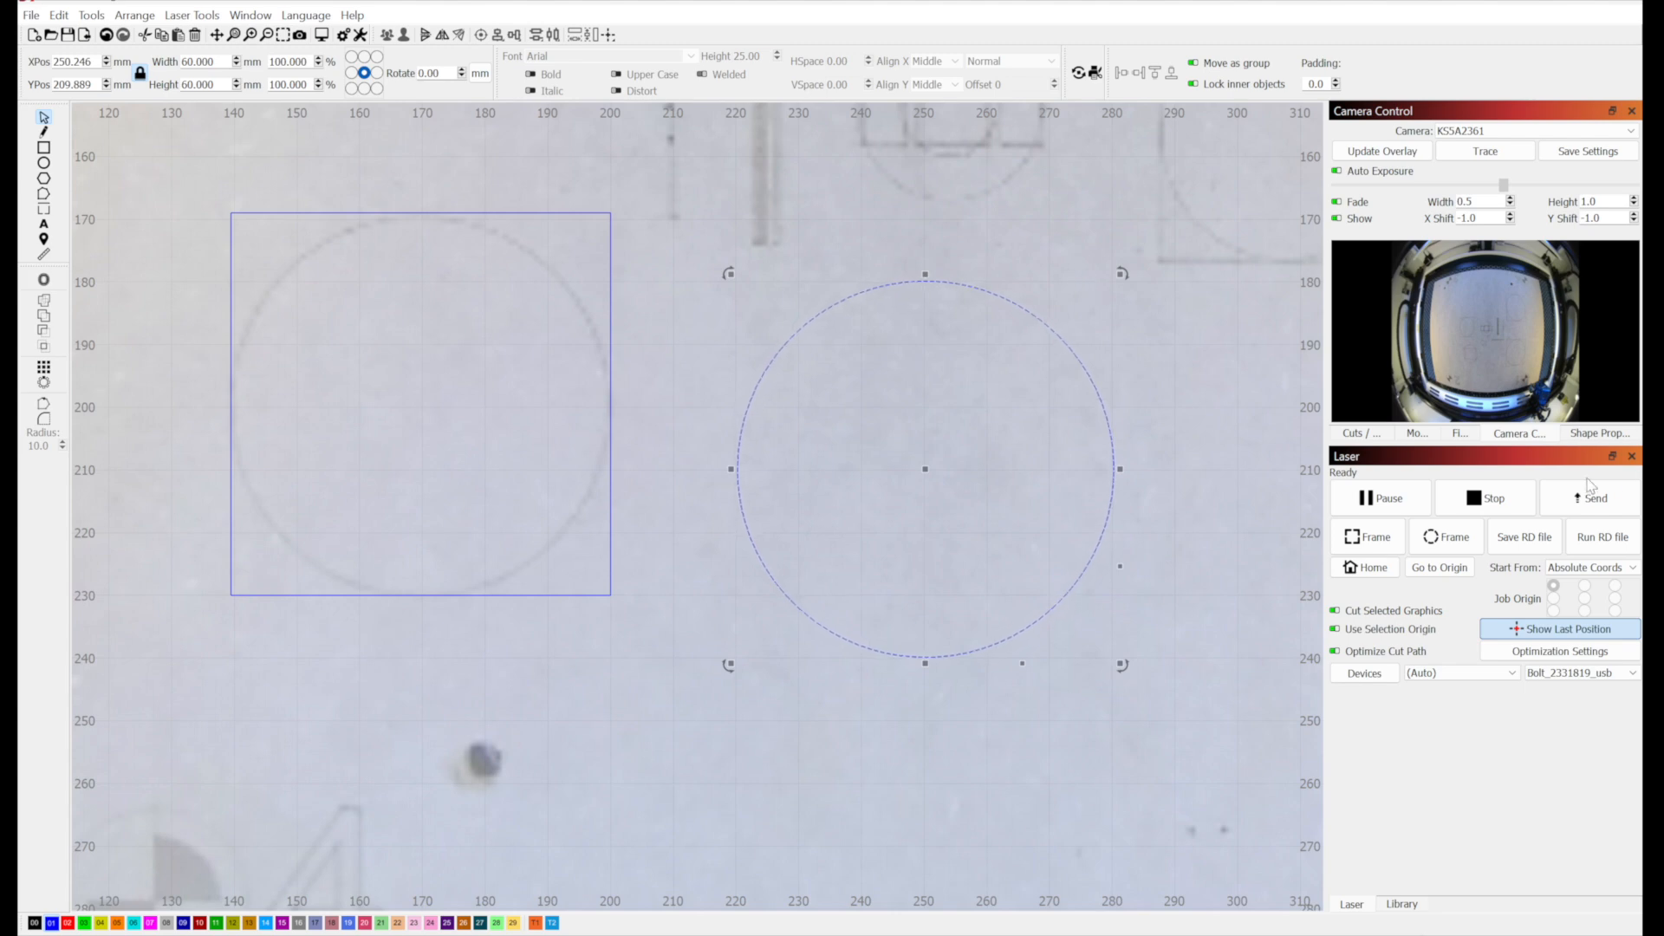
# Send the square-and-circle test job to the laser without overwriting the existing file
pyautogui.click(1524, 536)
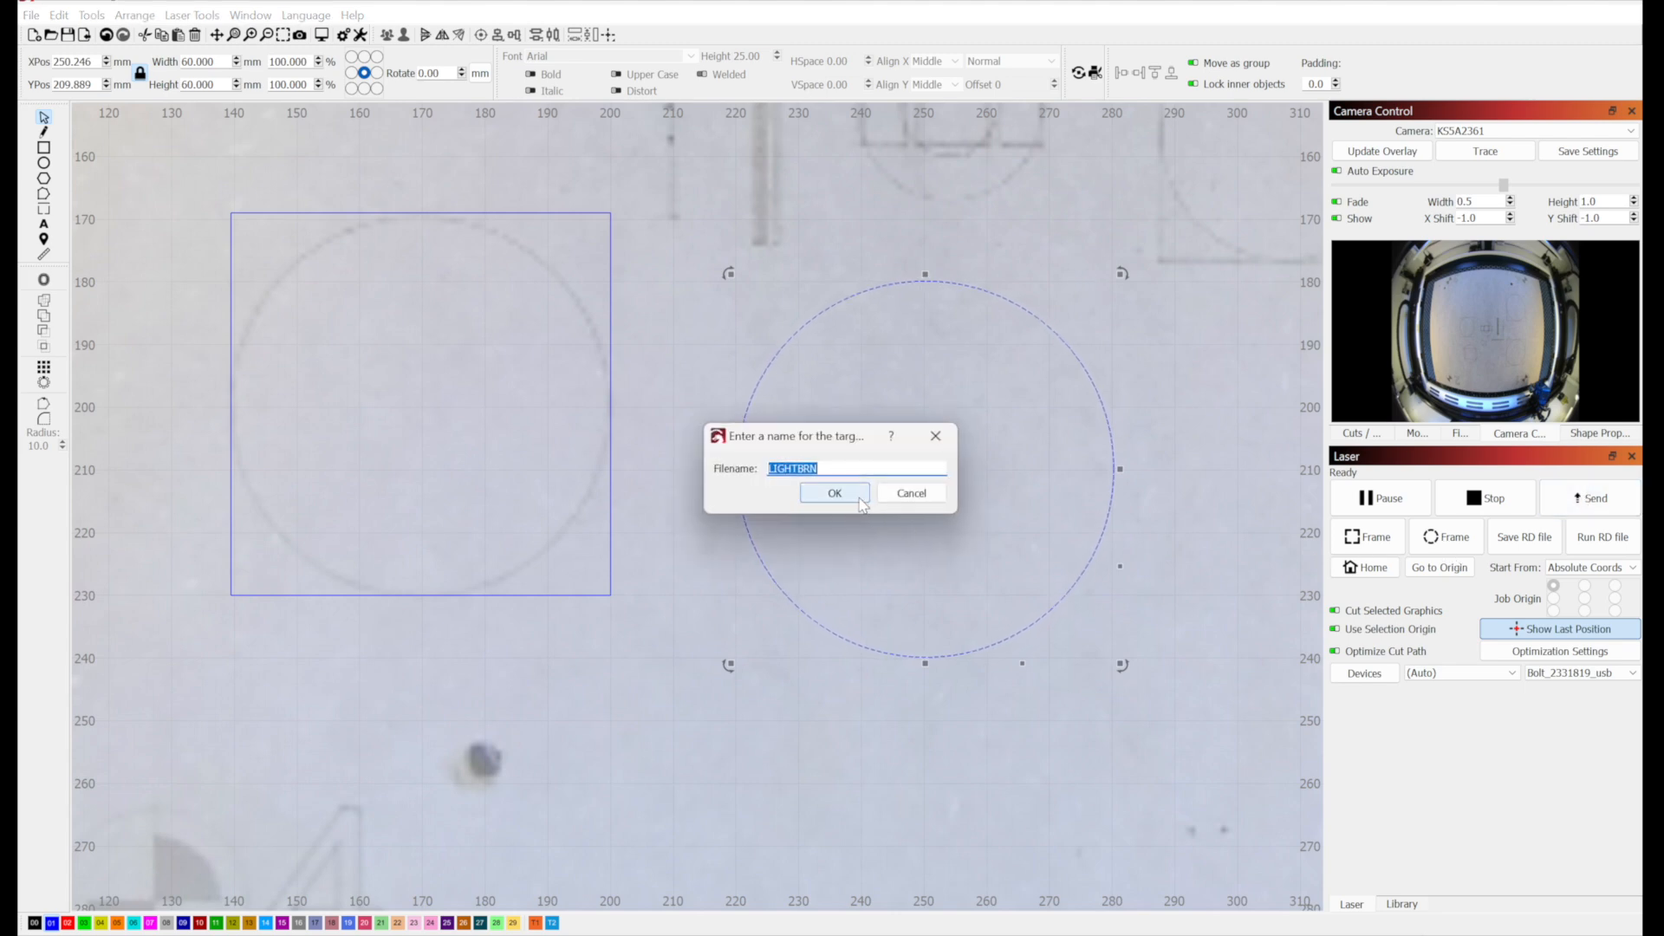
pyautogui.click(834, 492)
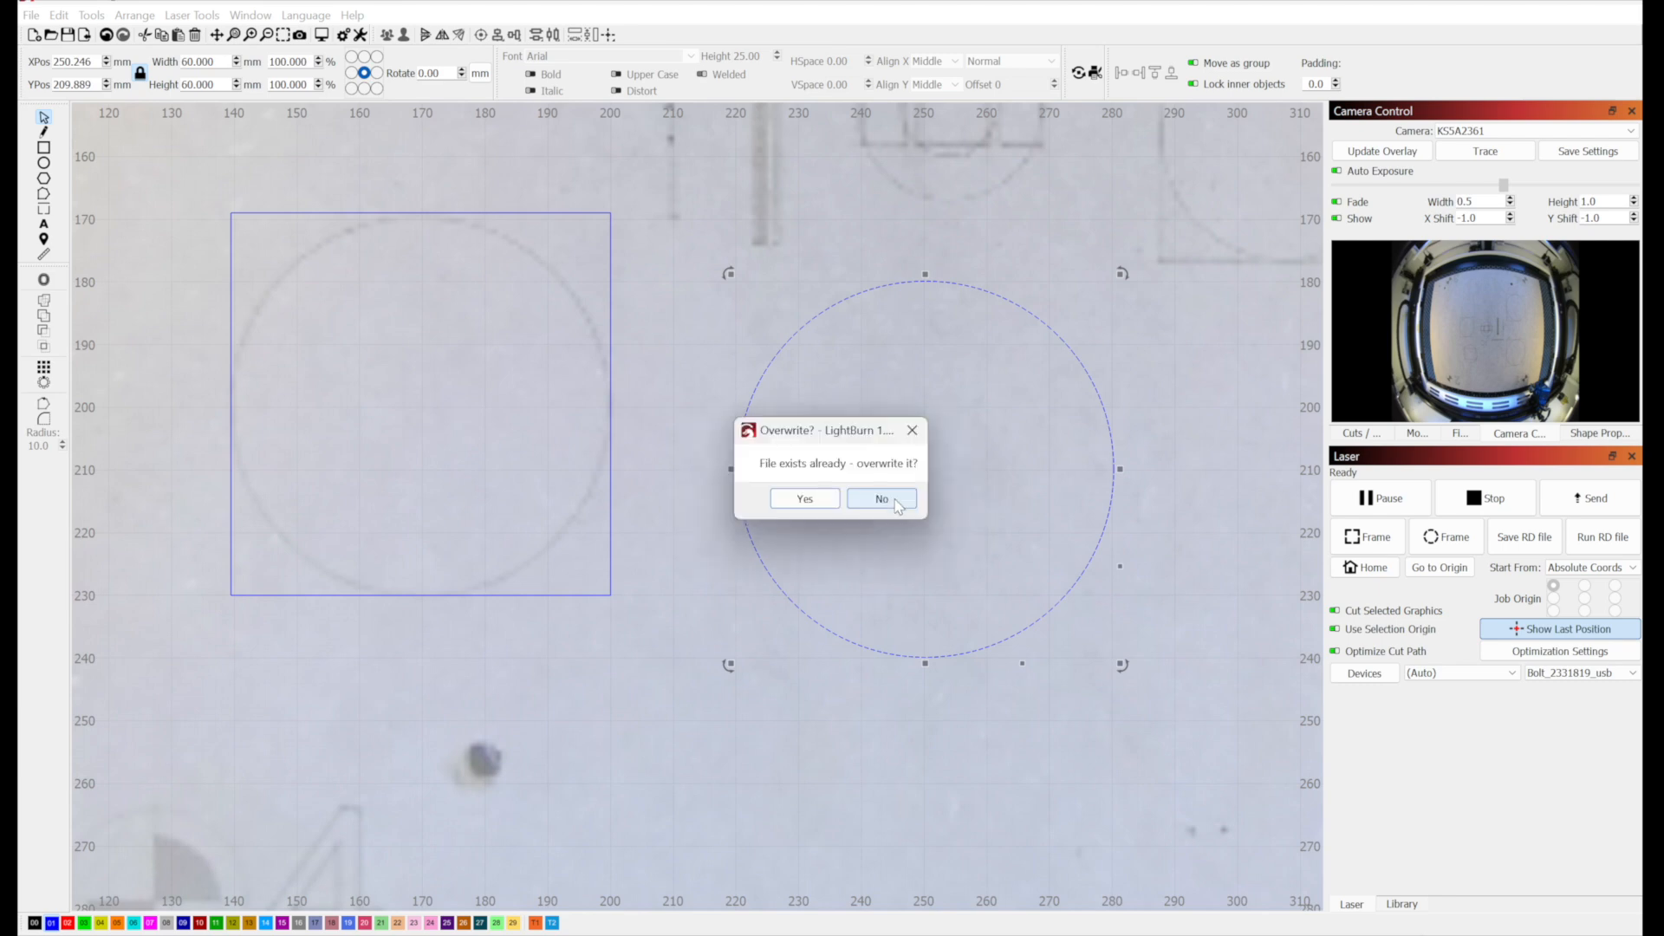
pyautogui.click(881, 500)
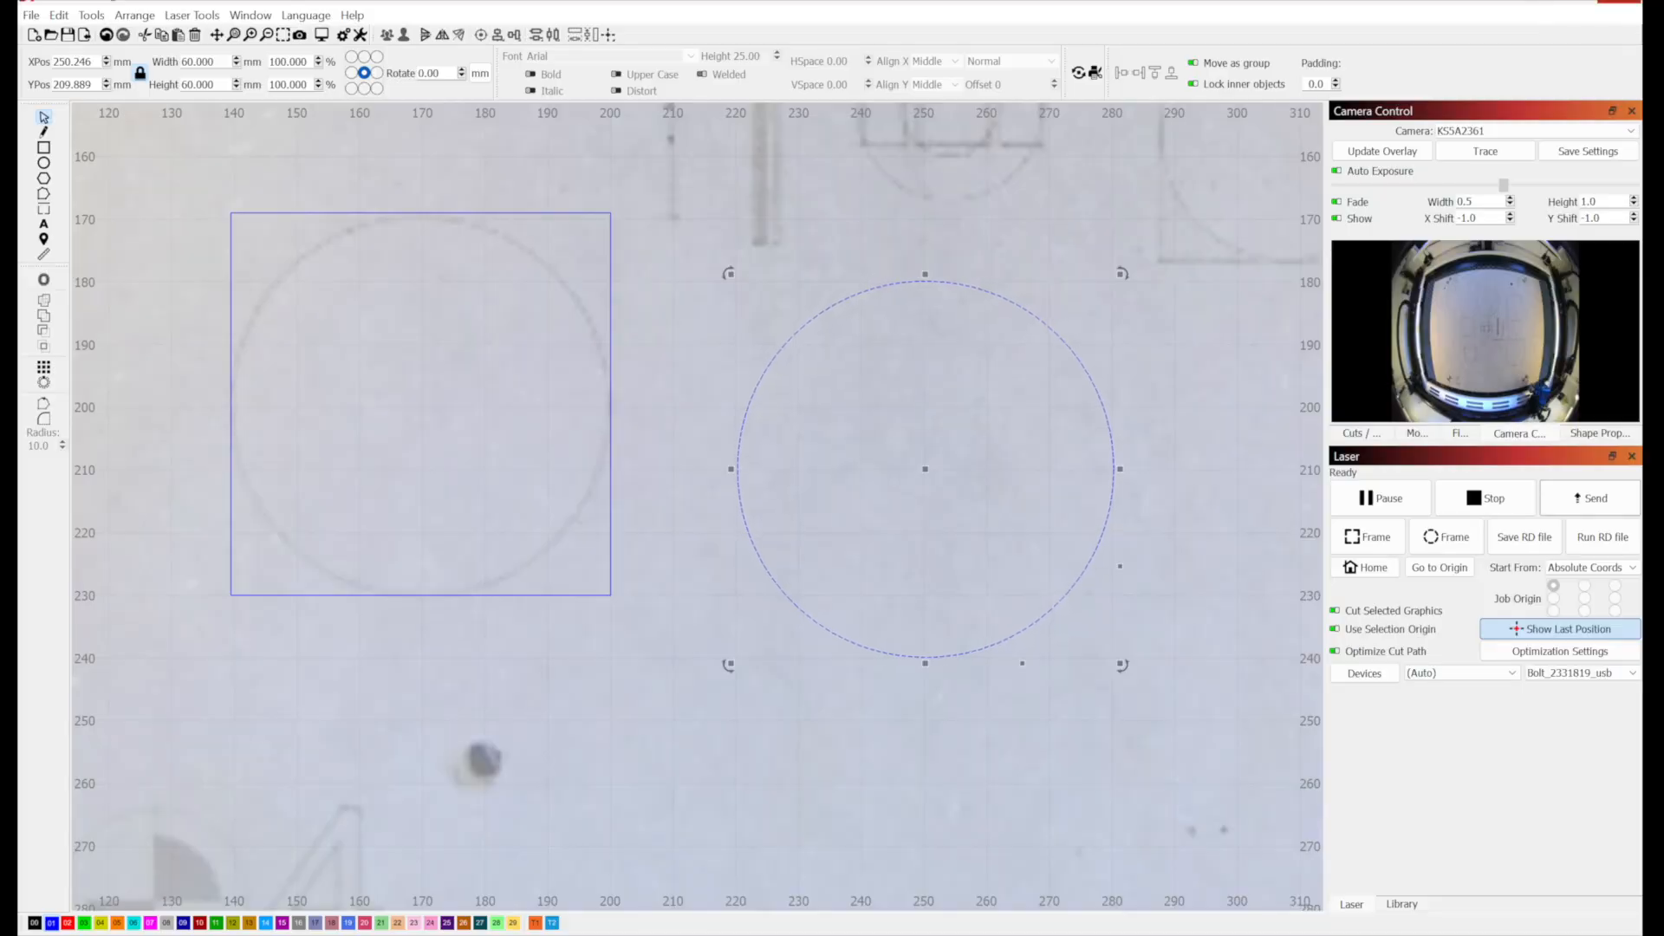
# Adjust camera overlay Width, Height, X Shift and Y Shift to match the engraved shapes
pyautogui.click(1382, 151)
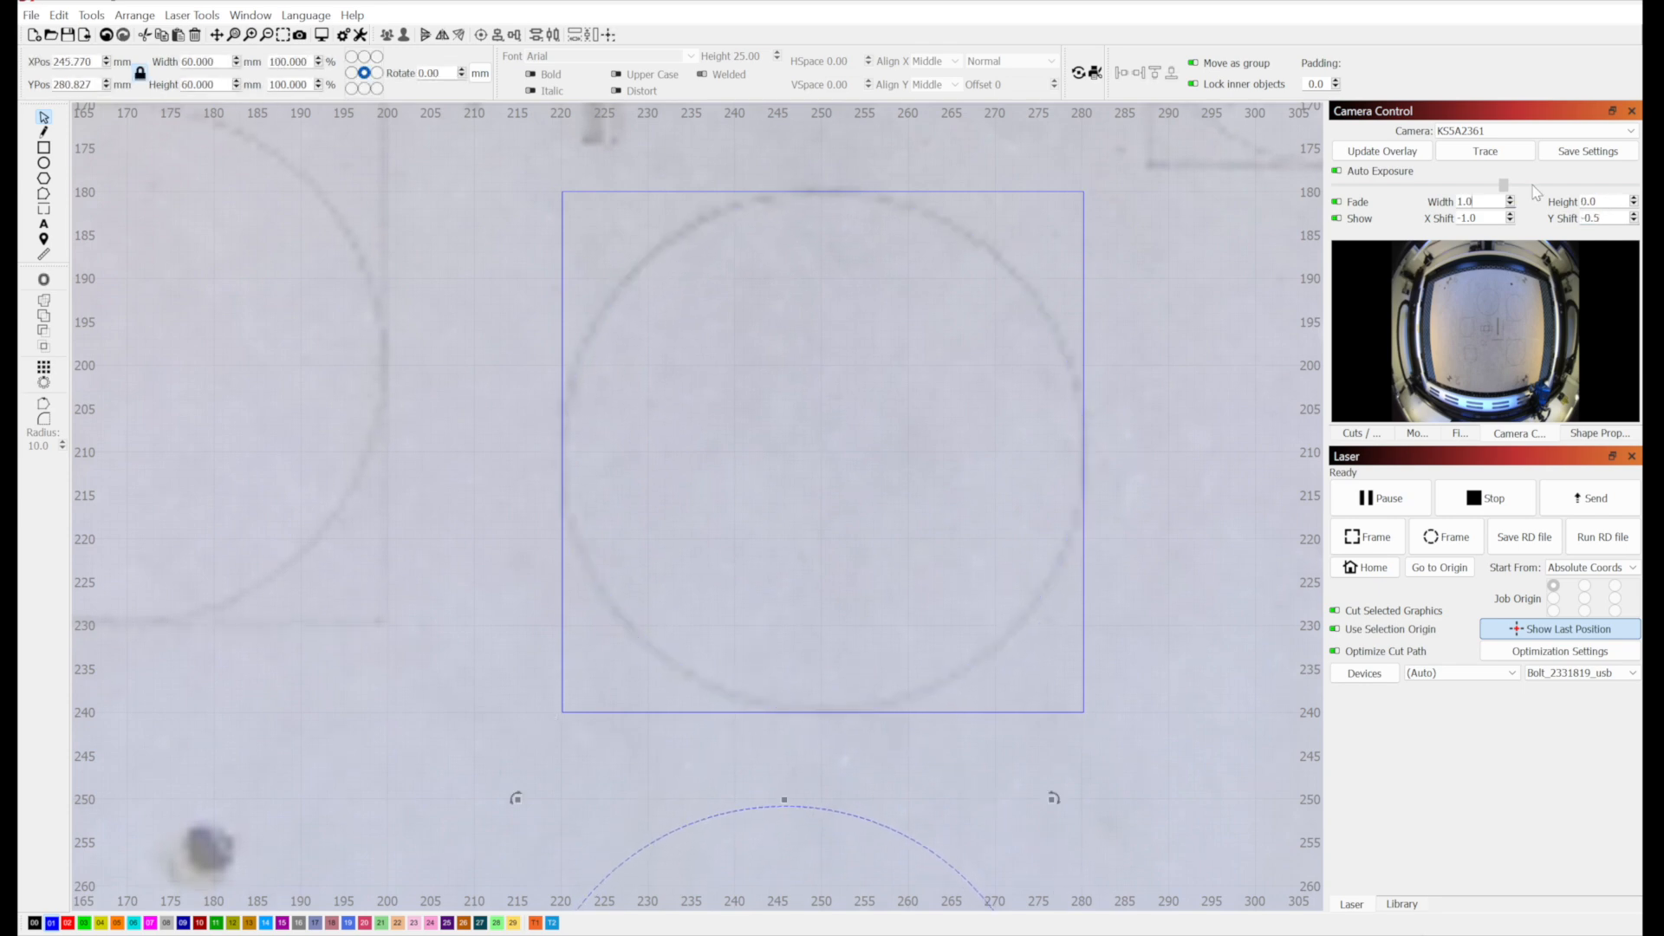
pyautogui.click(1460, 201)
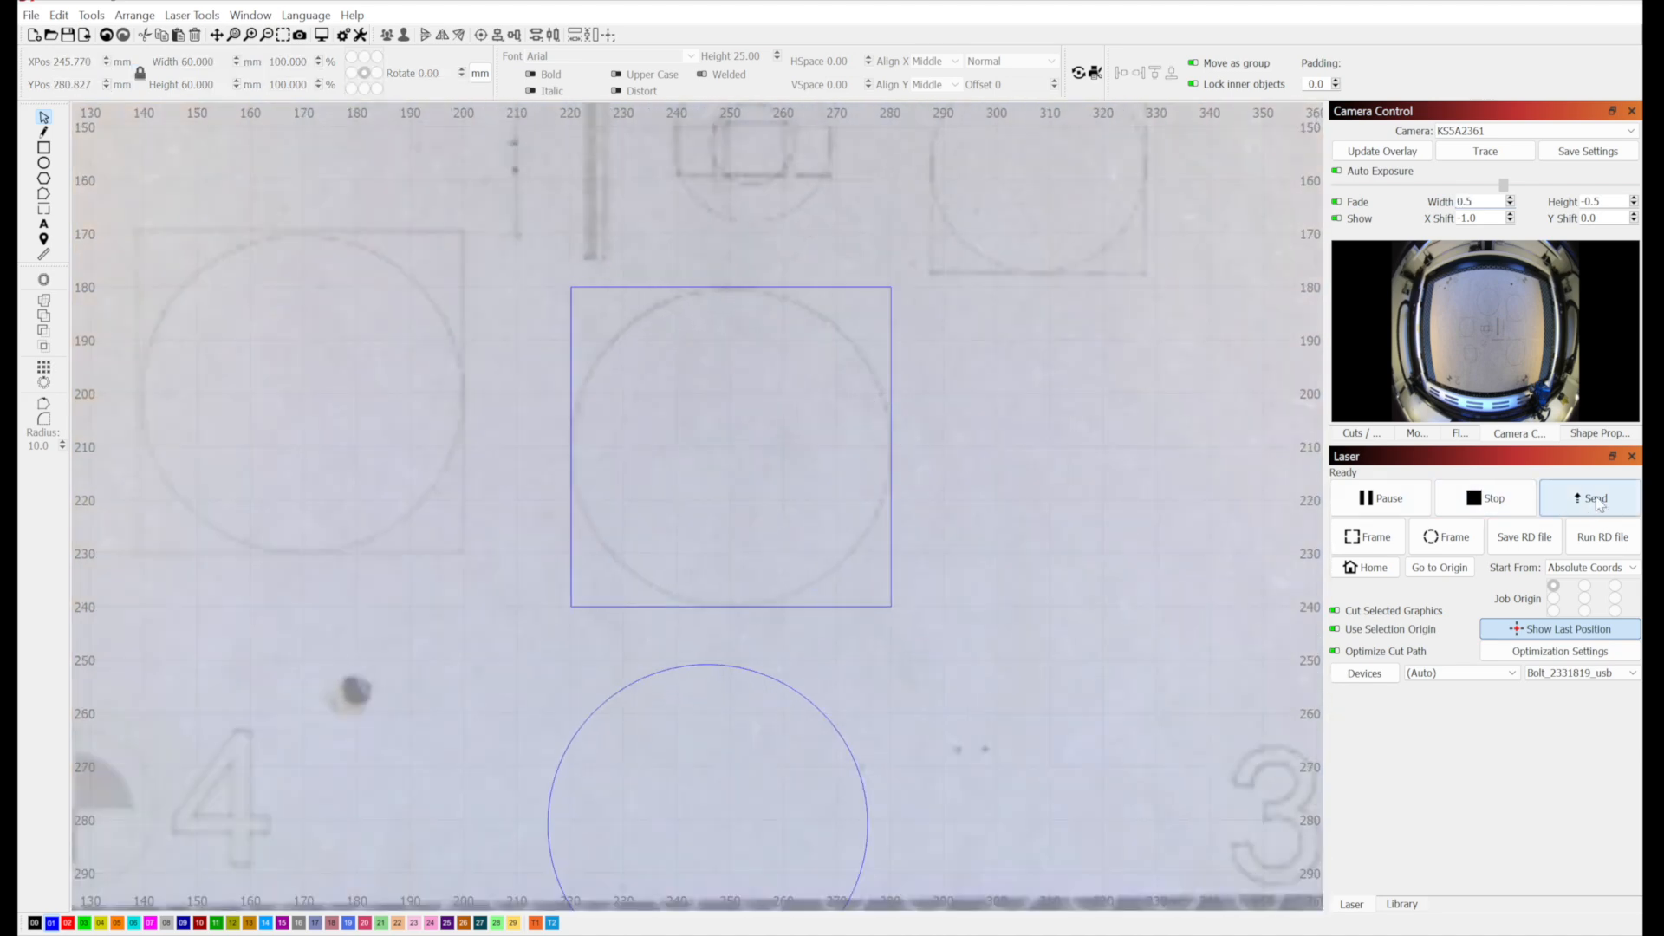
# Attempt to send the job and dismiss the Nothing Selected warning
pyautogui.click(1593, 498)
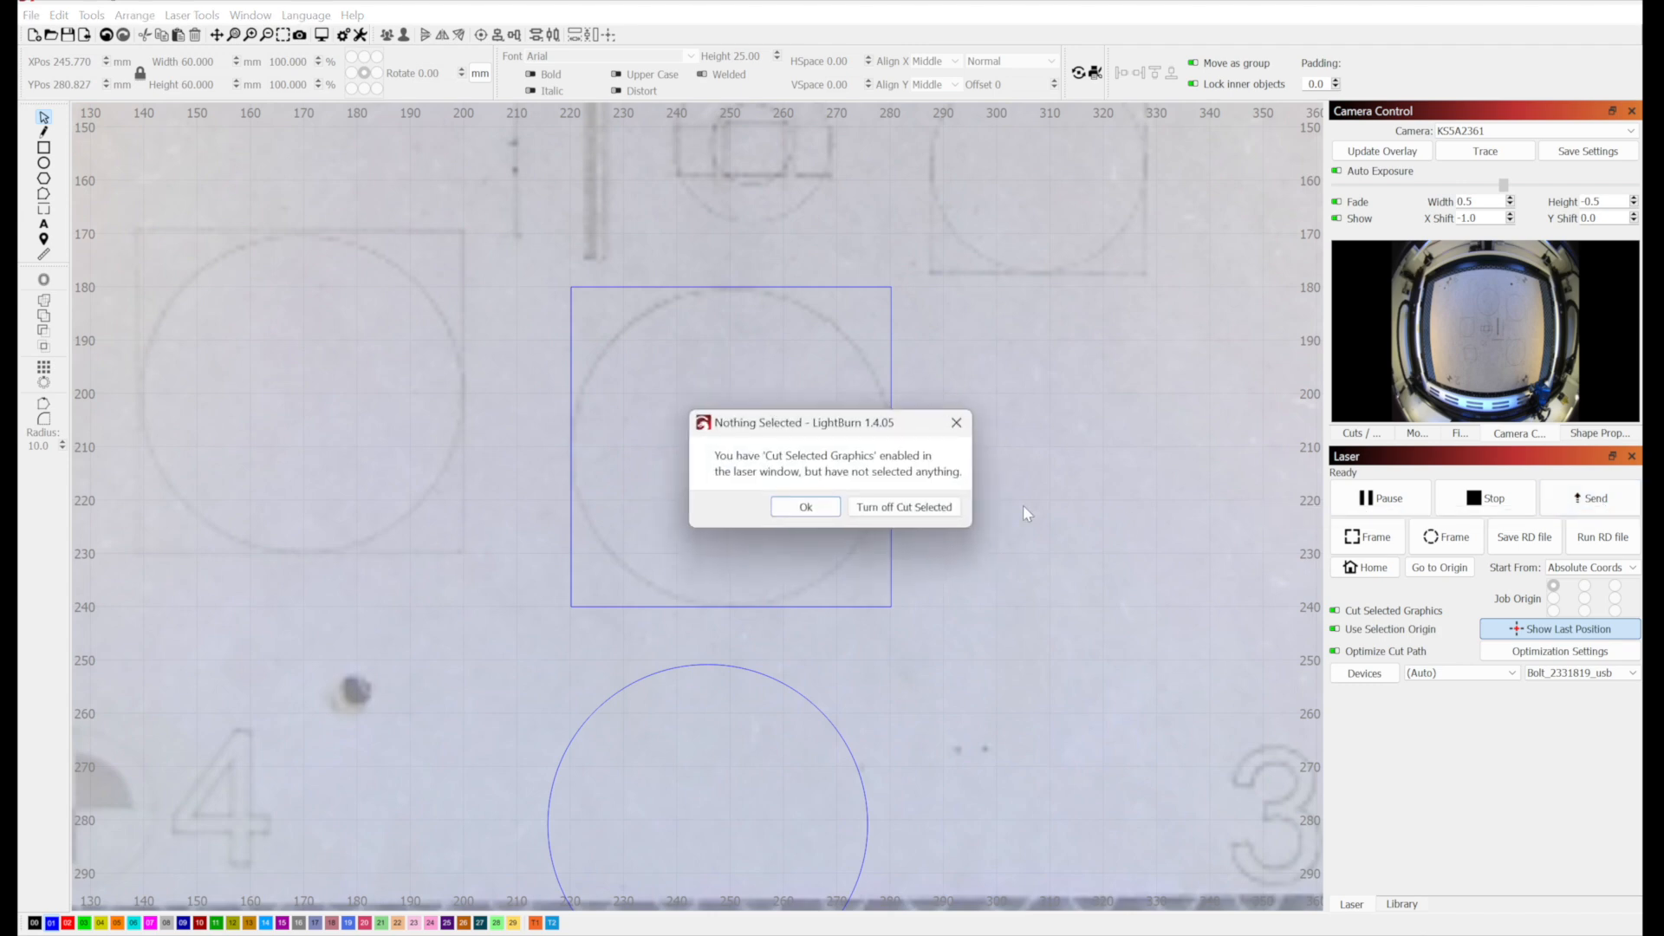
pyautogui.click(804, 506)
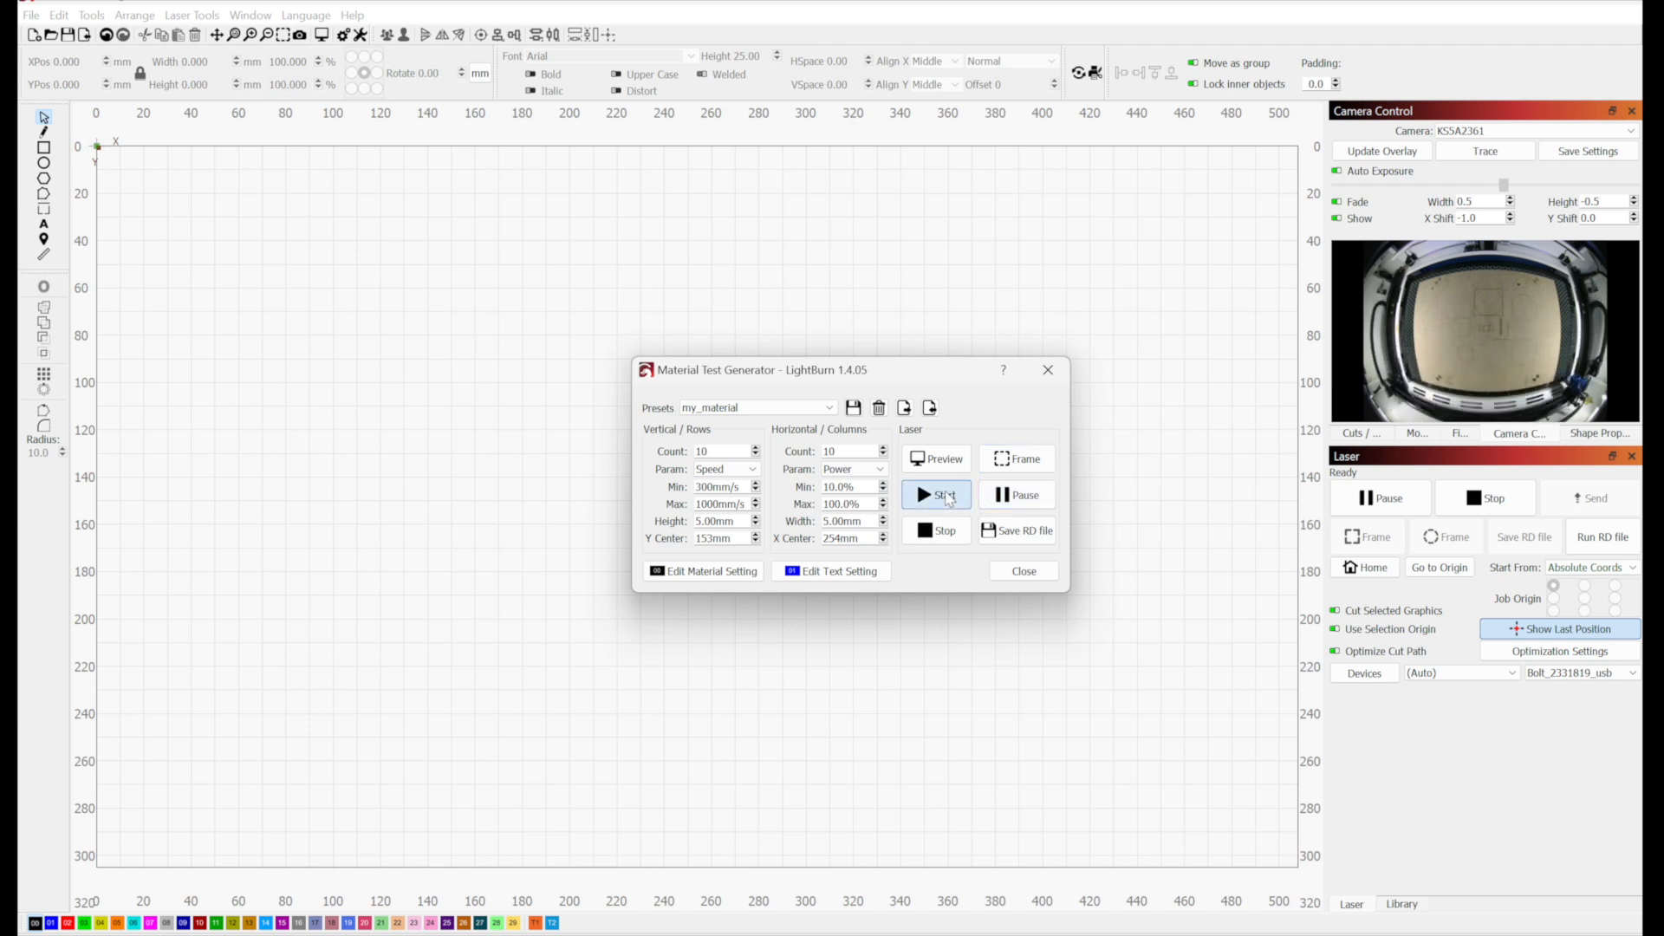
# Start burning the 10×10 speed-versus-power material test grid
pyautogui.click(31, 15)
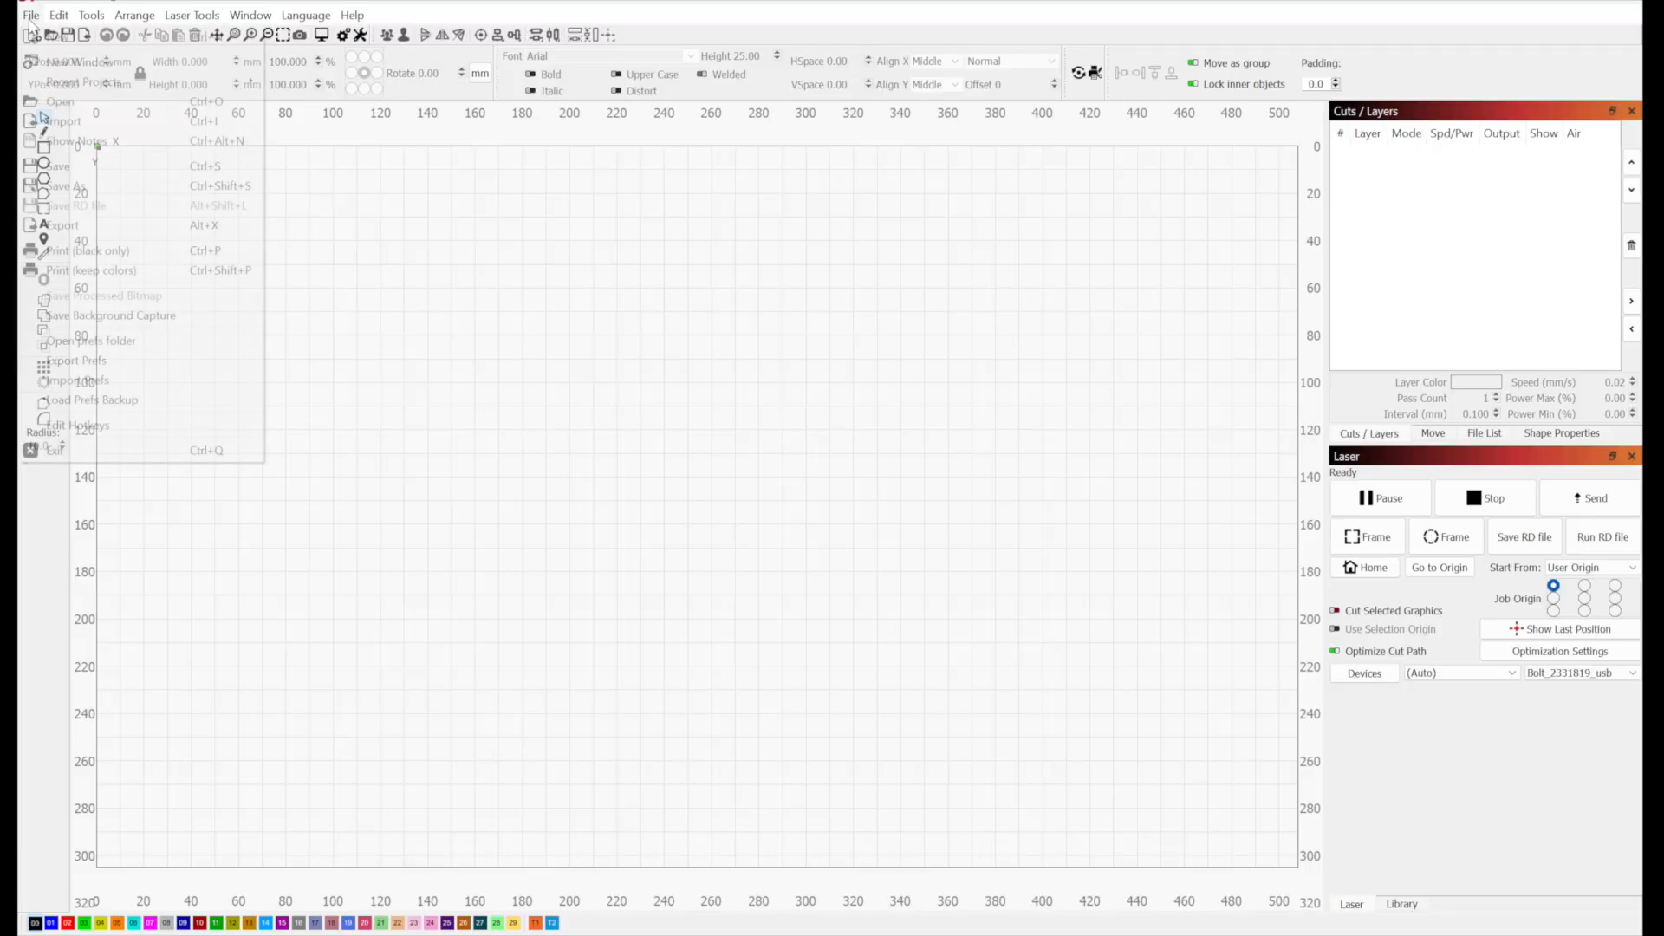
pyautogui.moveTo(83, 81)
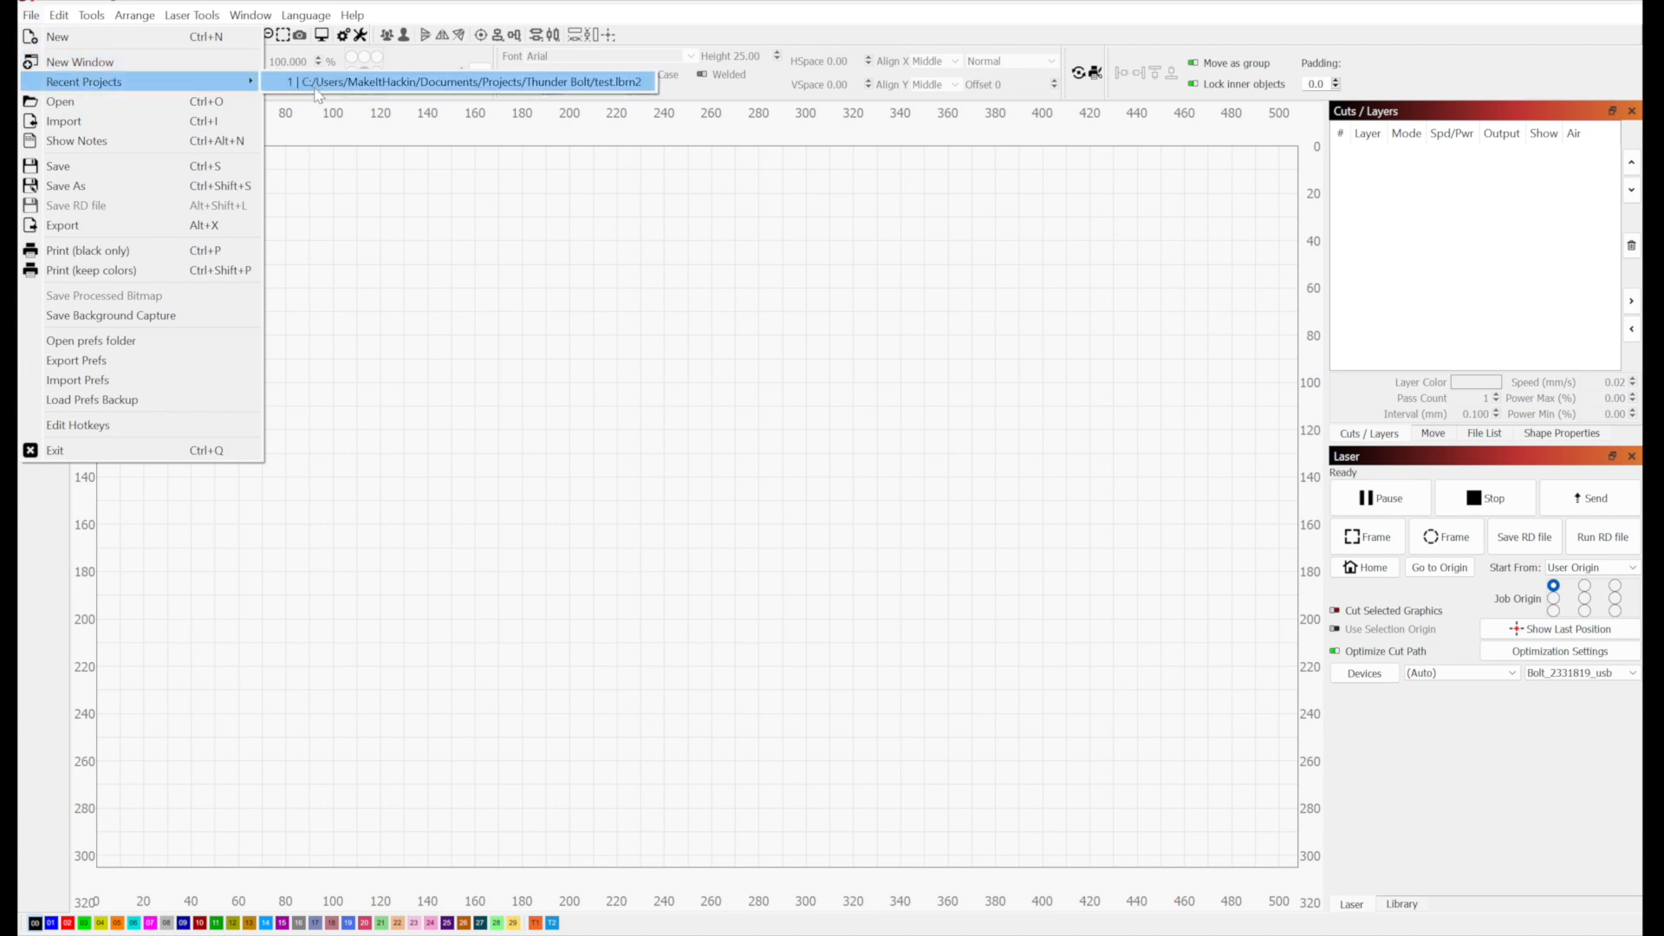
# Reopen the recent test.lbrn2 project with its text design and cut layers
pyautogui.click(465, 82)
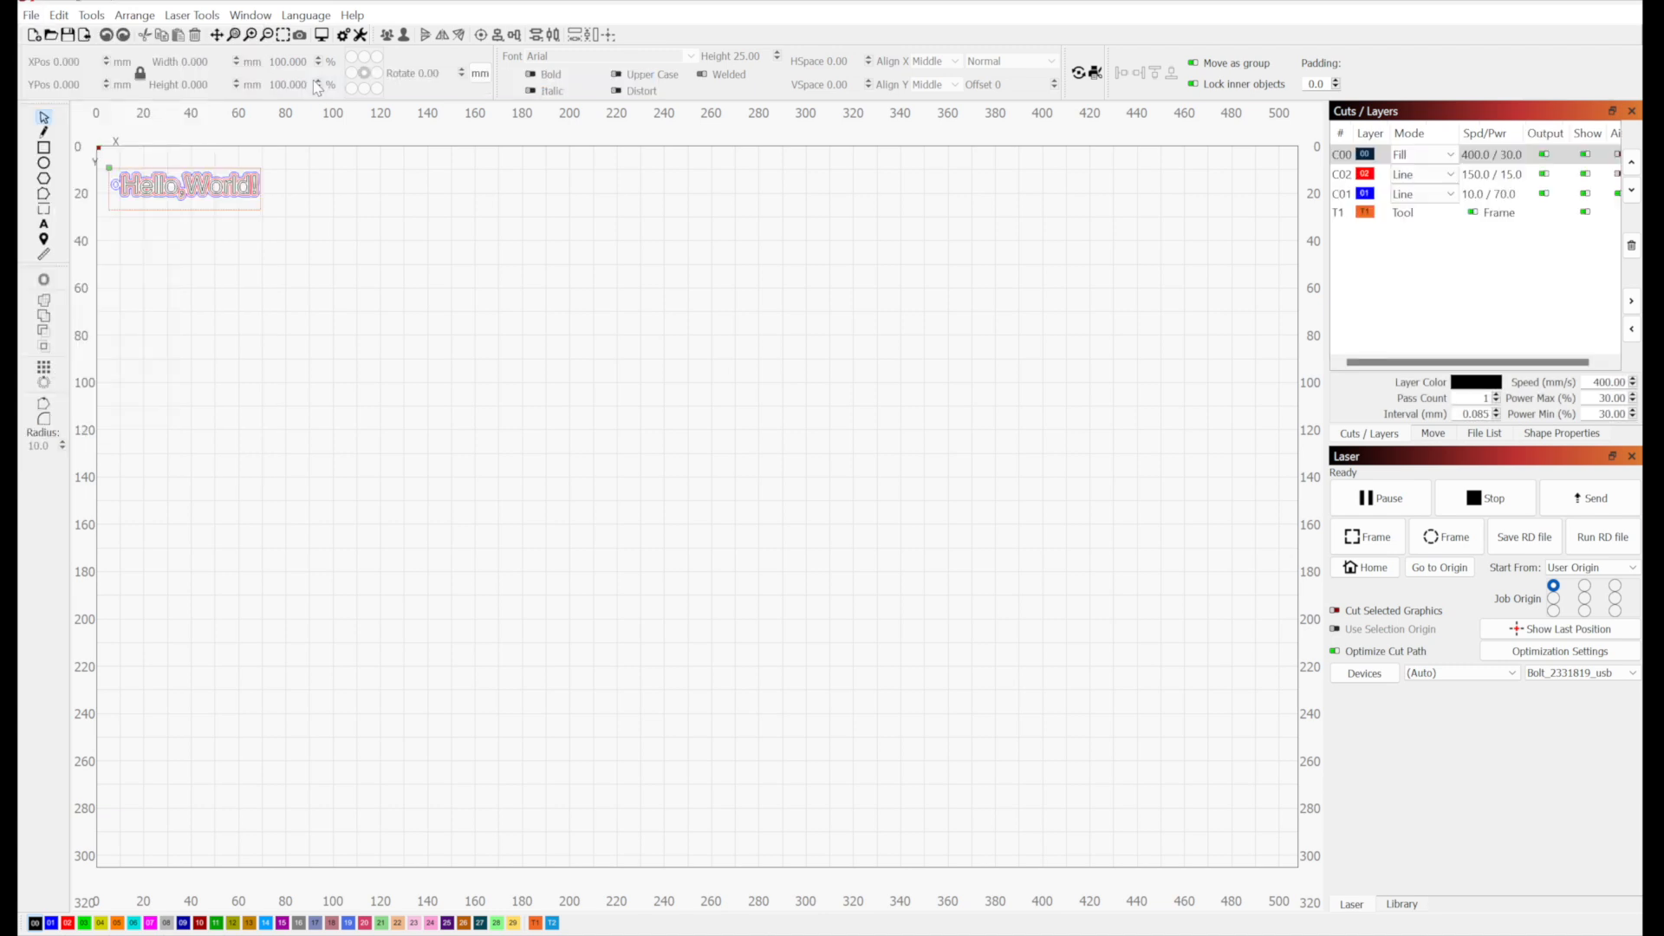